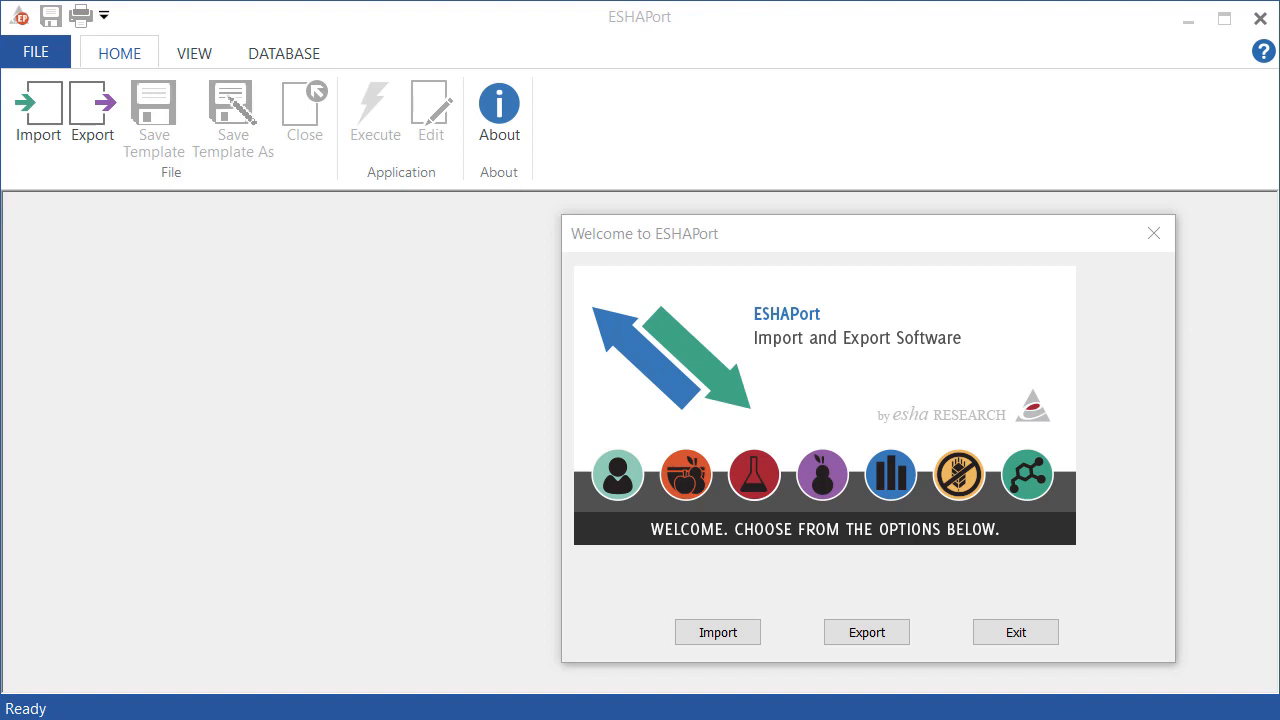
Begin a new export using Create New instead of a template.
click(866, 632)
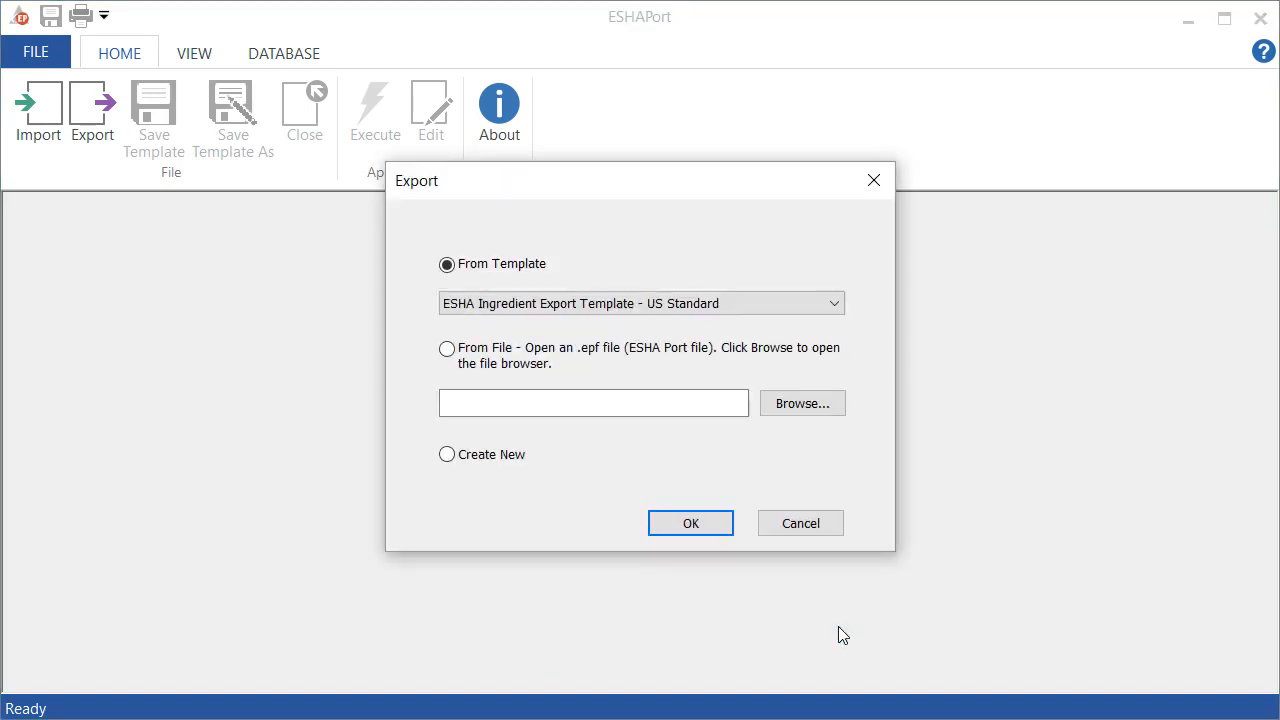
mouse_move(654, 457)
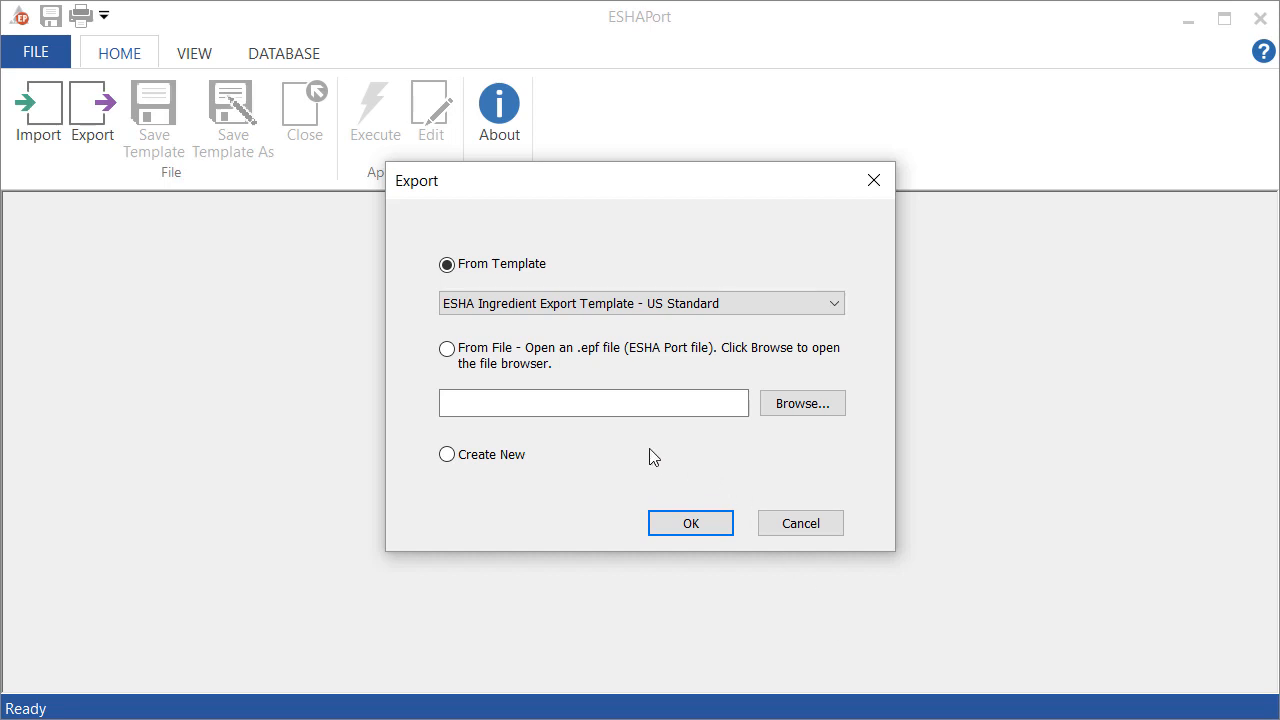
click(447, 454)
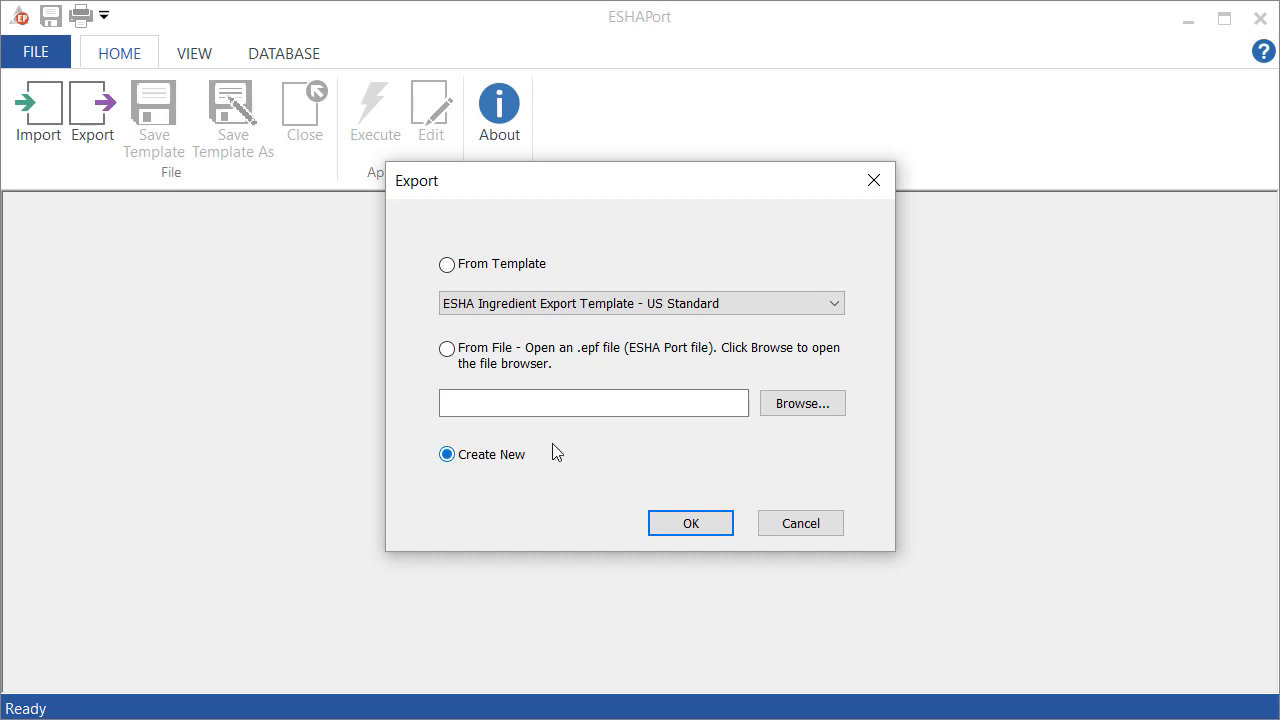
Confirm the new export and set its output file to recipeexport.txt in Exports.
click(690, 523)
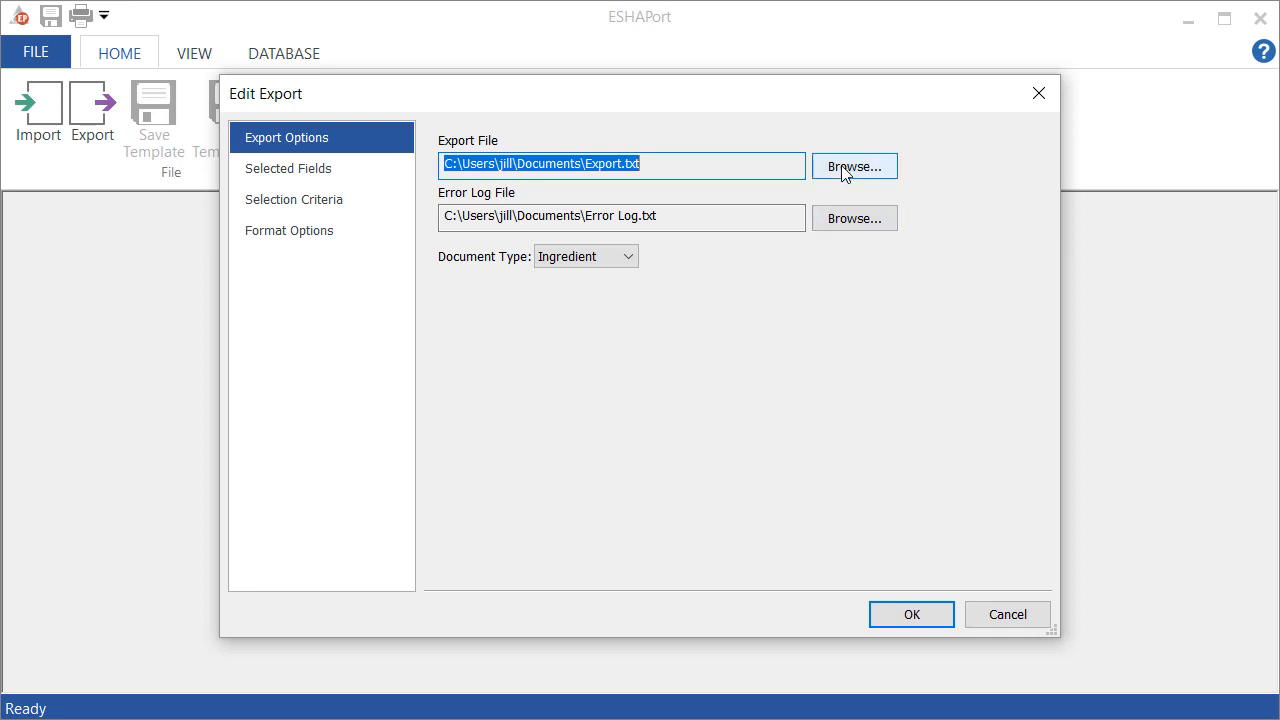
click(854, 166)
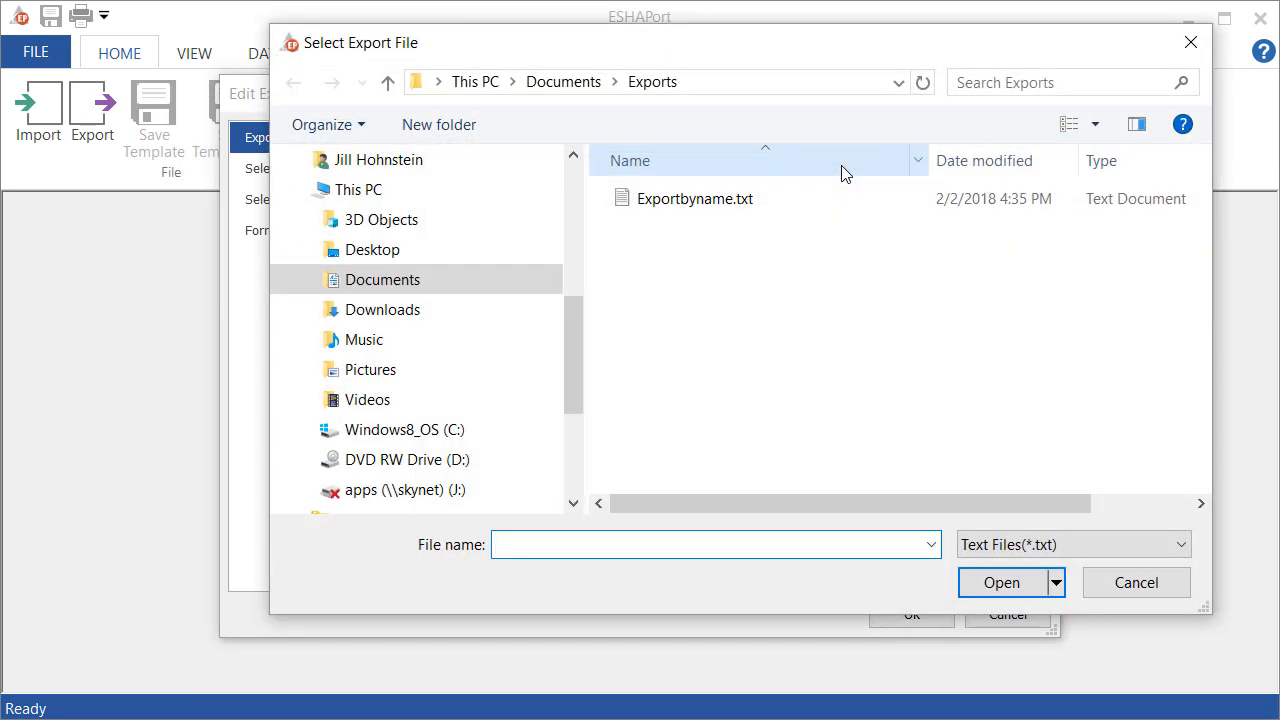
text(re)
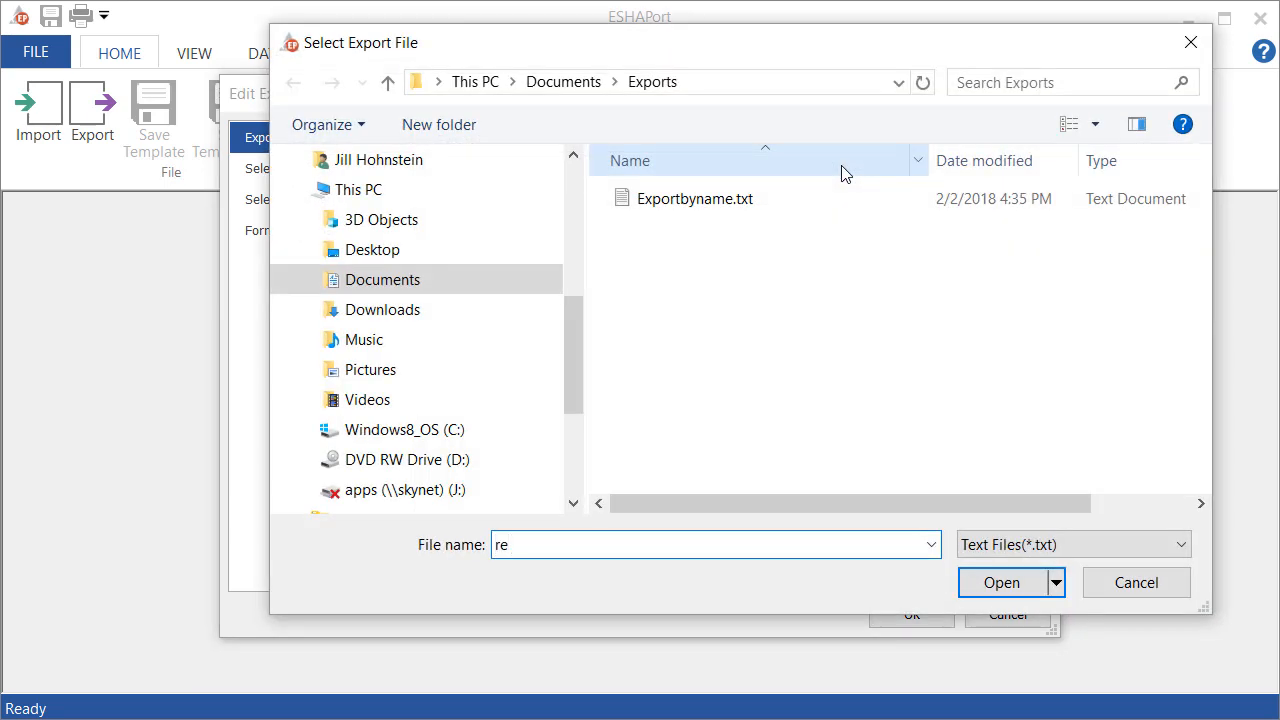
text(ci)
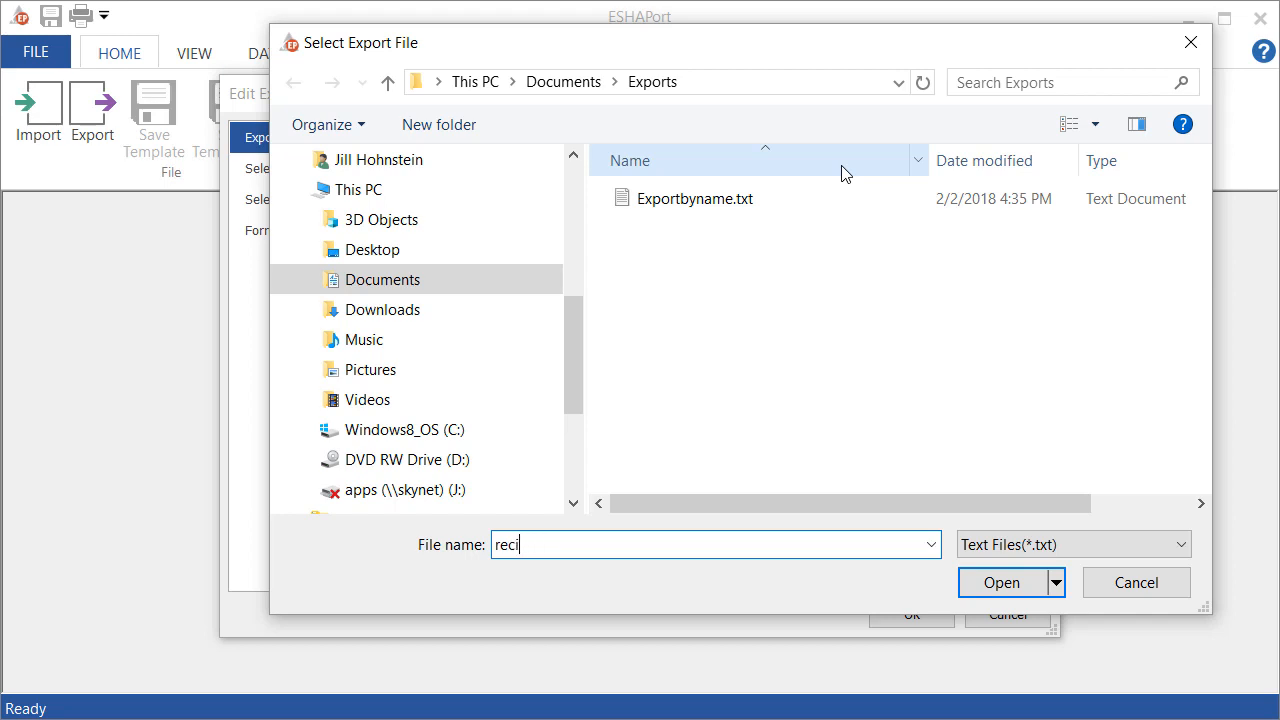
text(peexport)
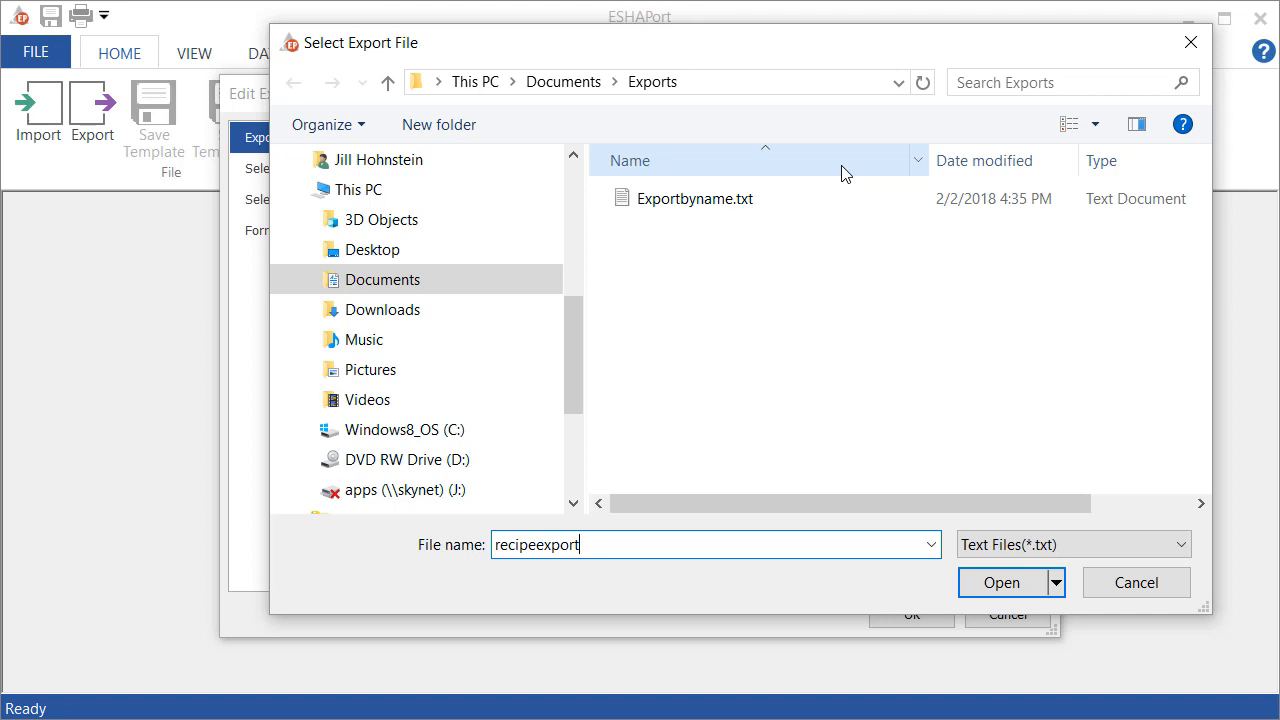
click(1001, 582)
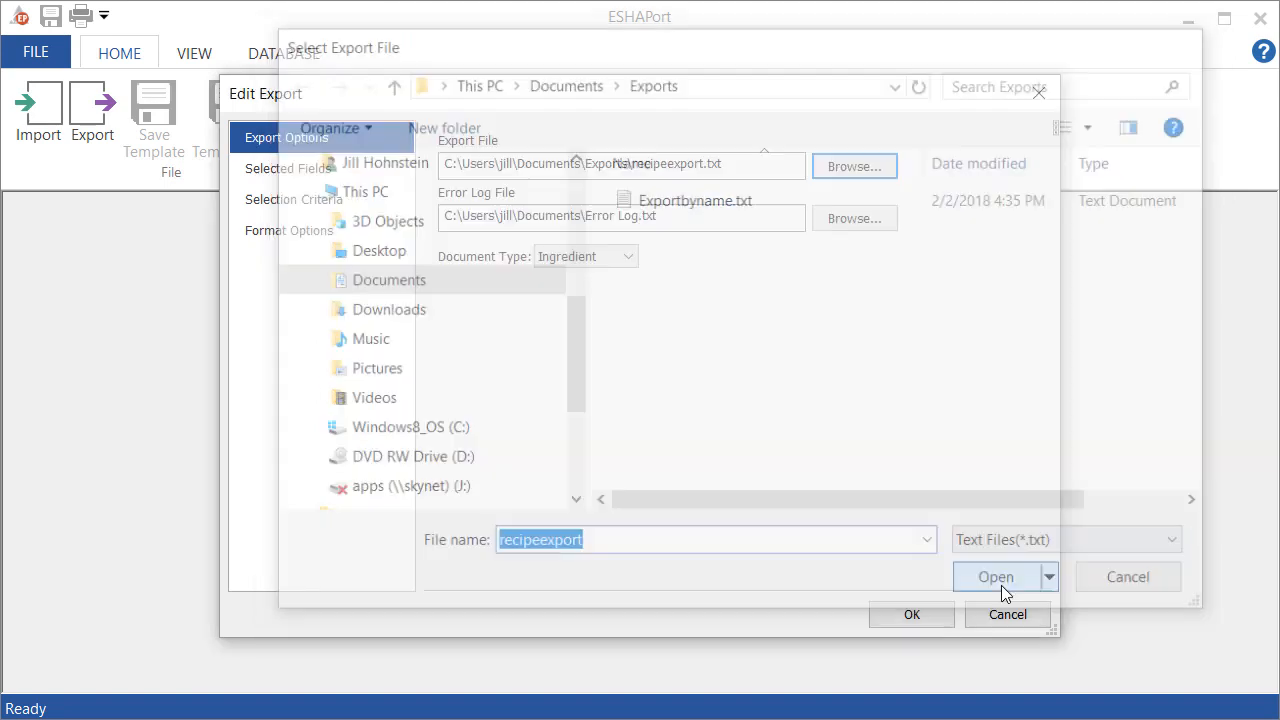
Set Document Type to Recipe and review the Label operation, keeping bitmap image format.
click(994, 577)
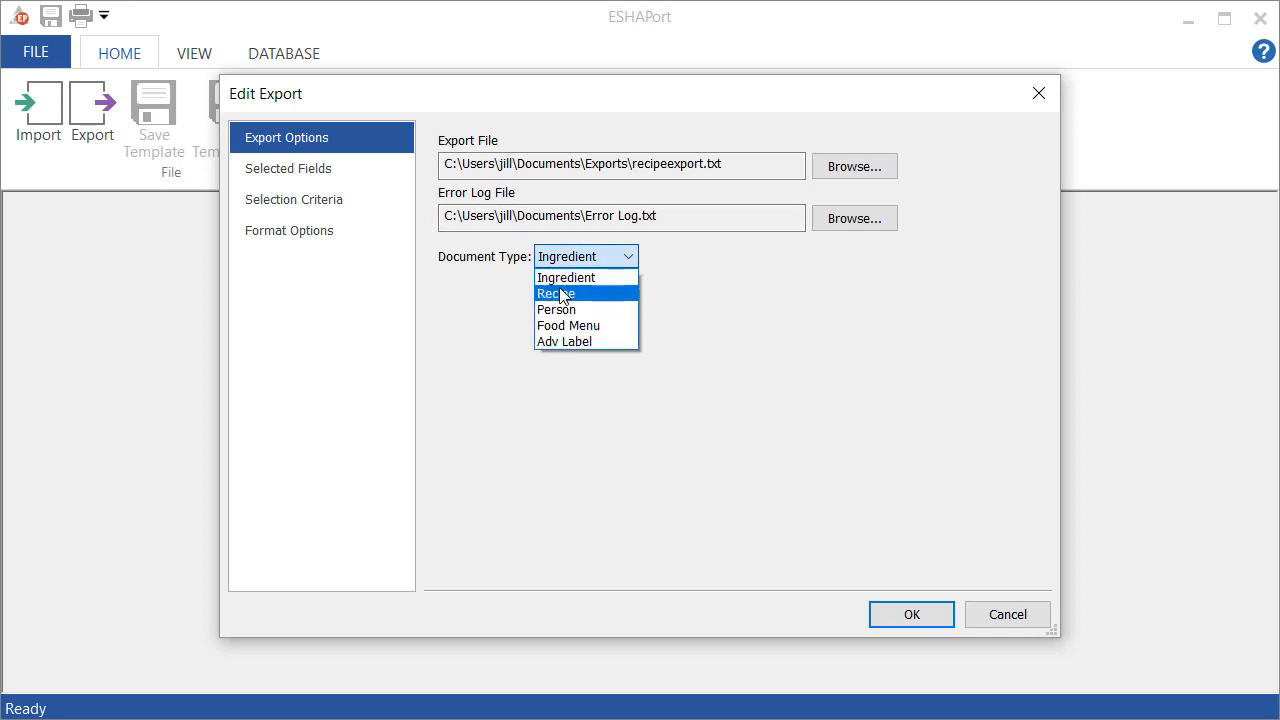
click(555, 293)
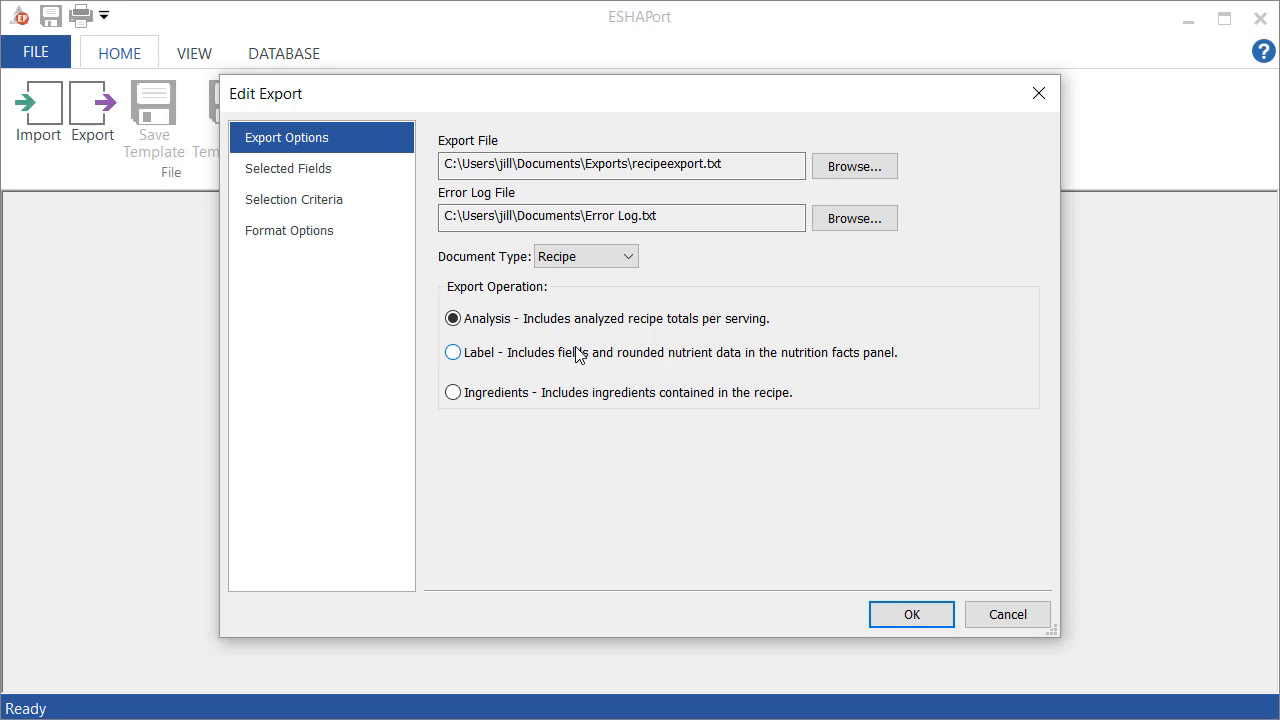
click(453, 352)
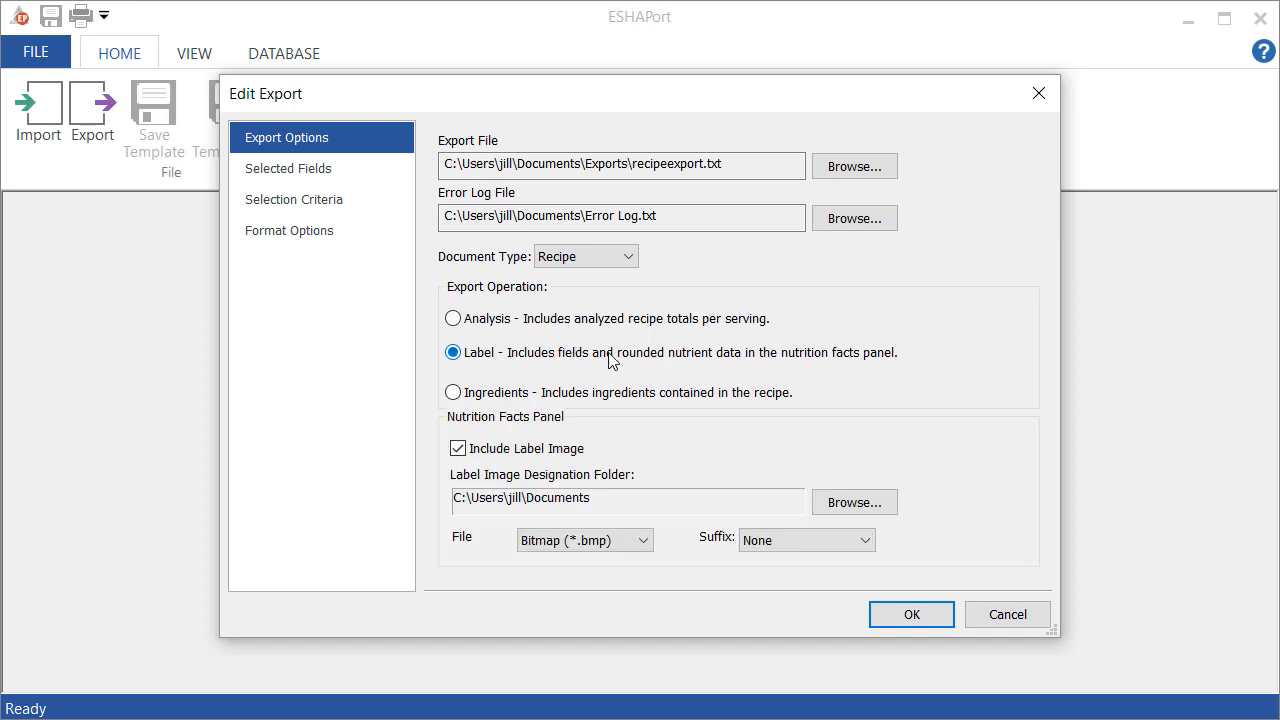
mouse_move(708, 483)
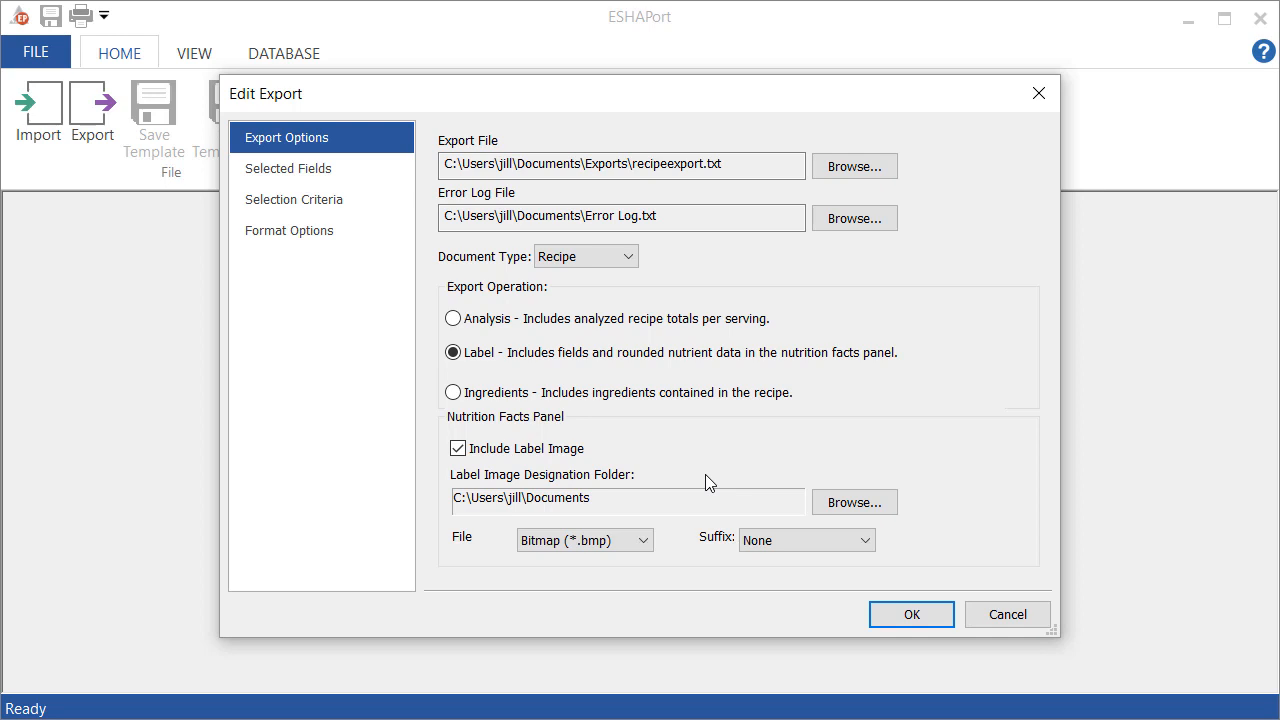
click(645, 540)
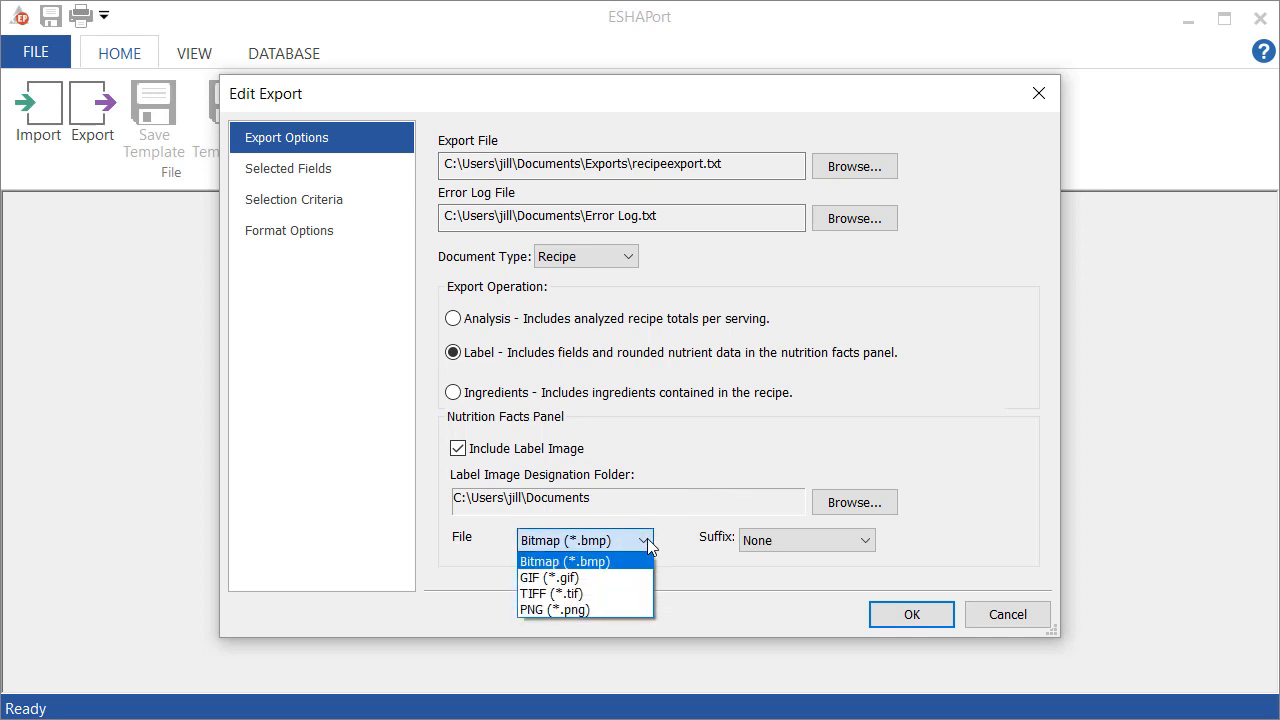
click(560, 561)
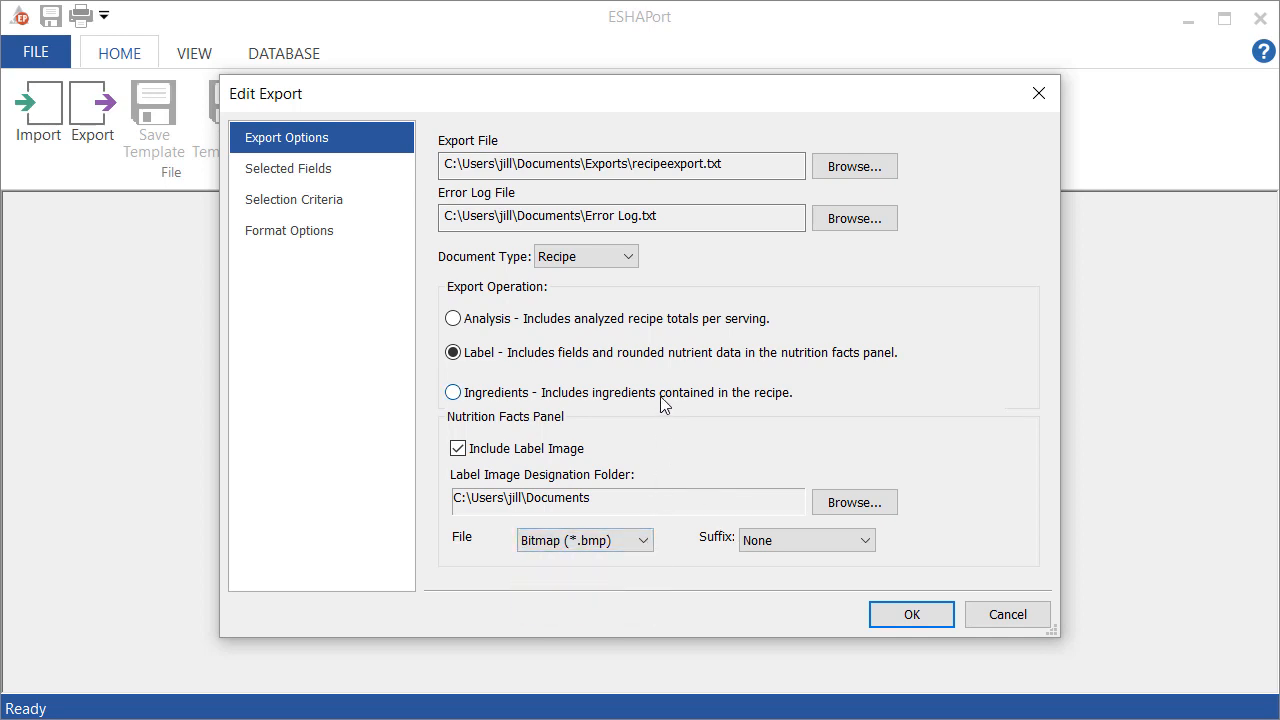
Choose the Analysis operation and open the Selected Fields editor.
click(453, 392)
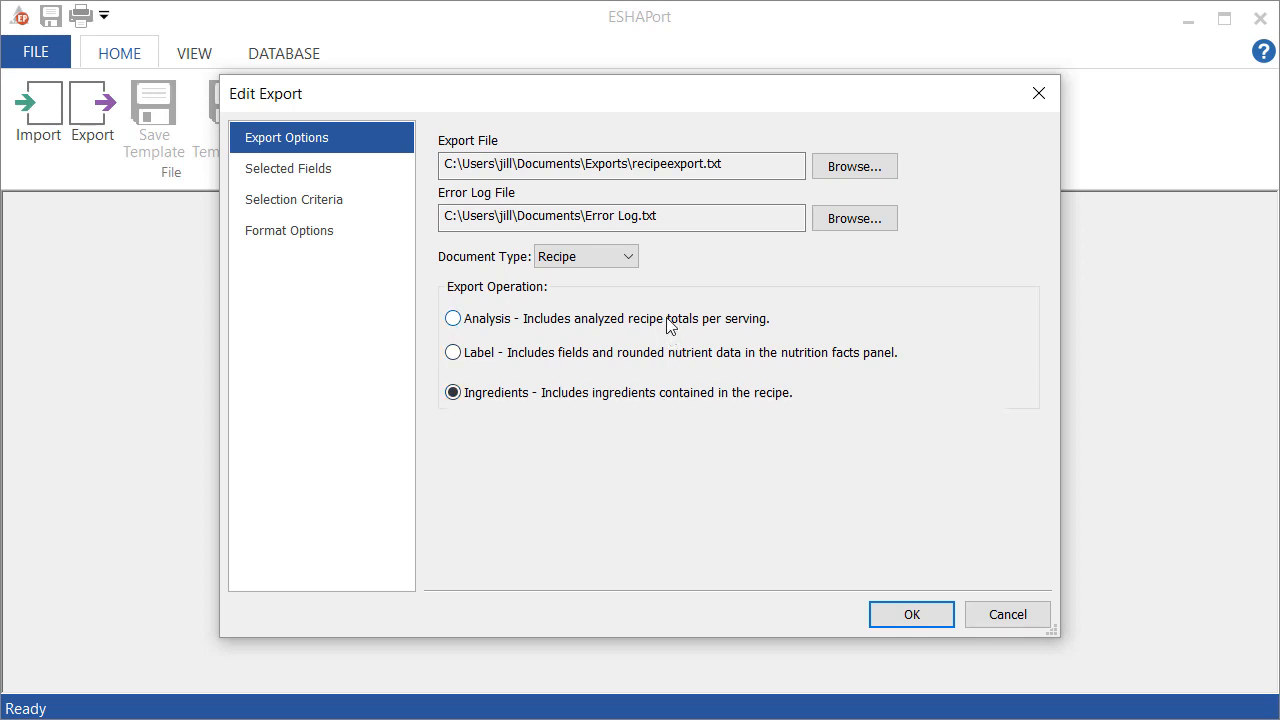
click(453, 318)
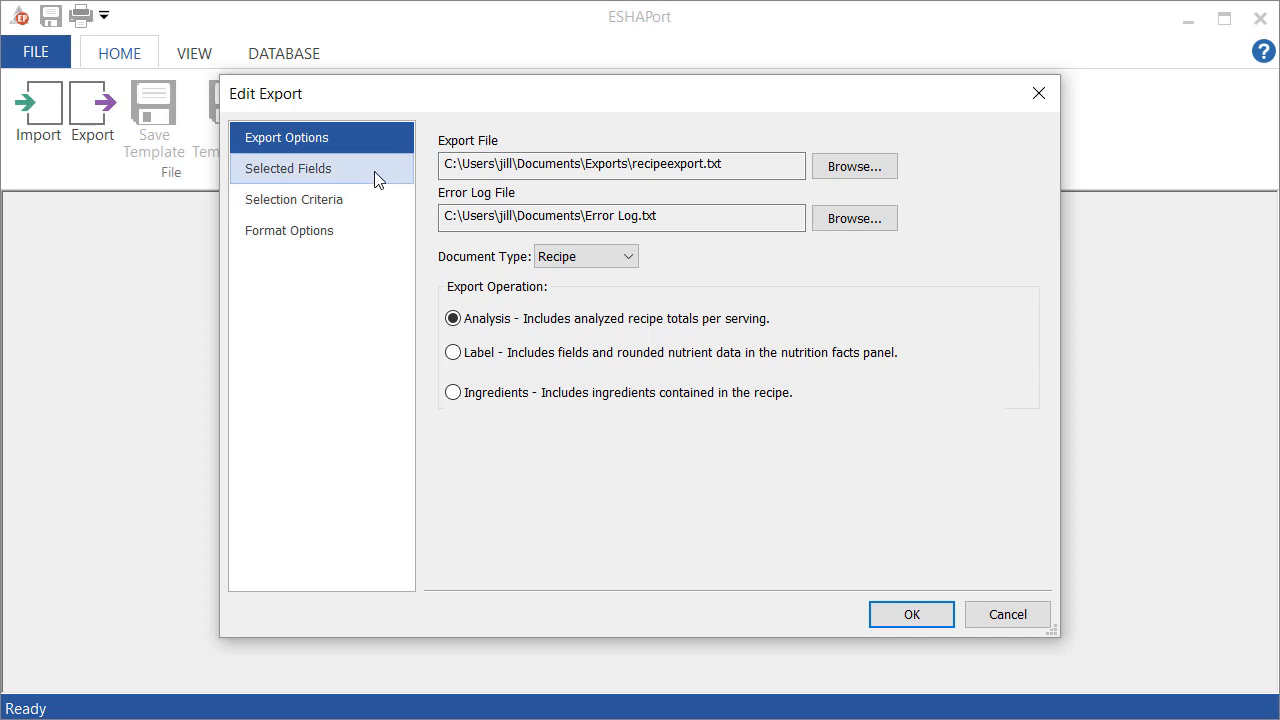
click(288, 168)
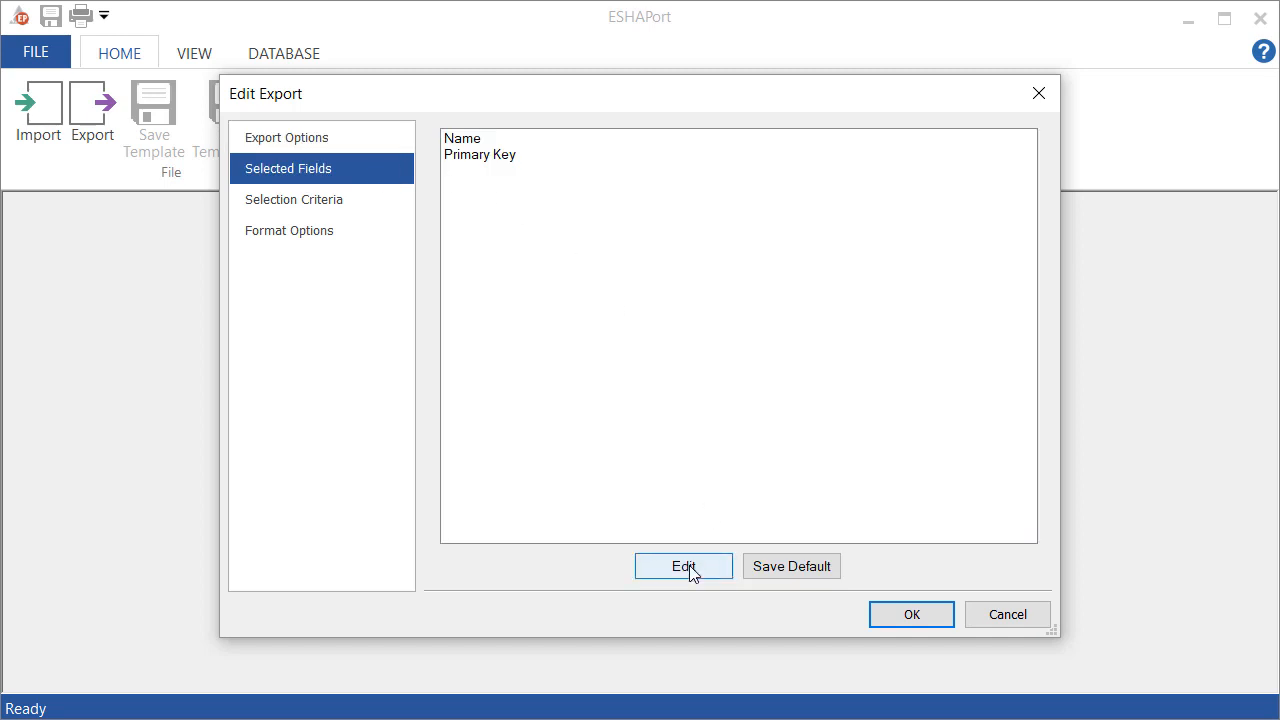
click(683, 566)
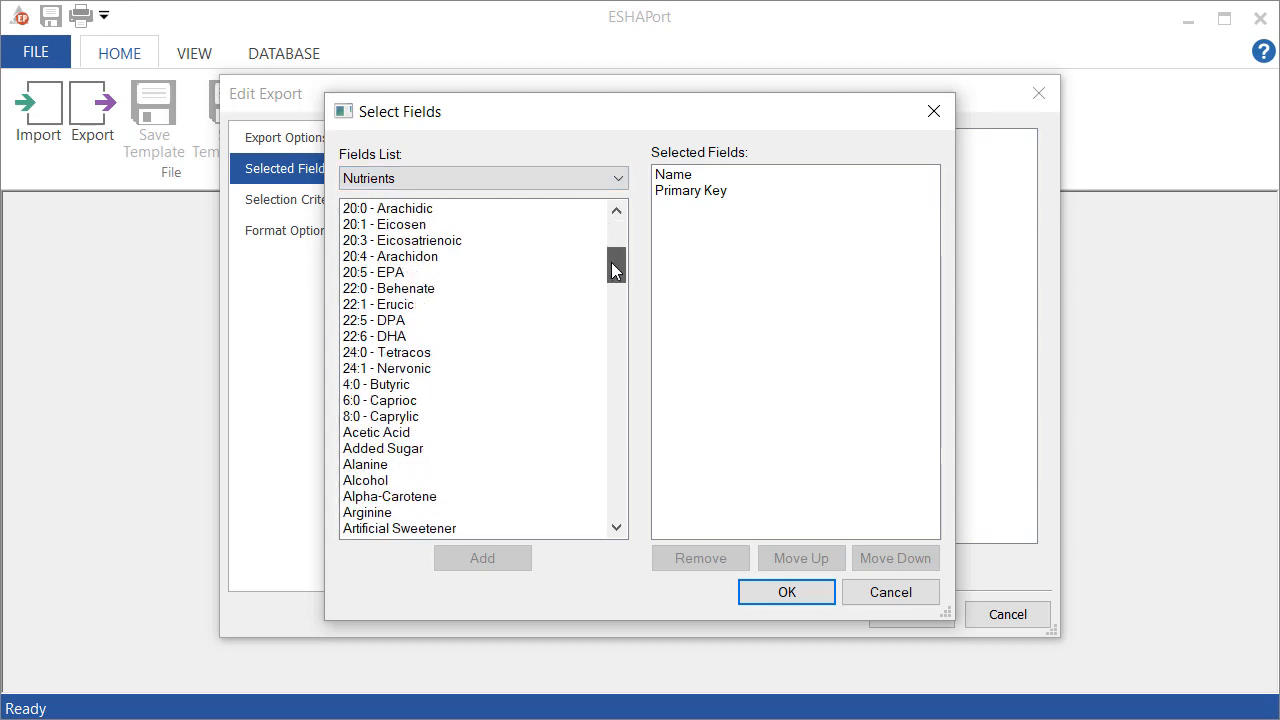
Add Calories, Calories from Fat and Carbohydrates to the export fields.
scroll(down, 3)
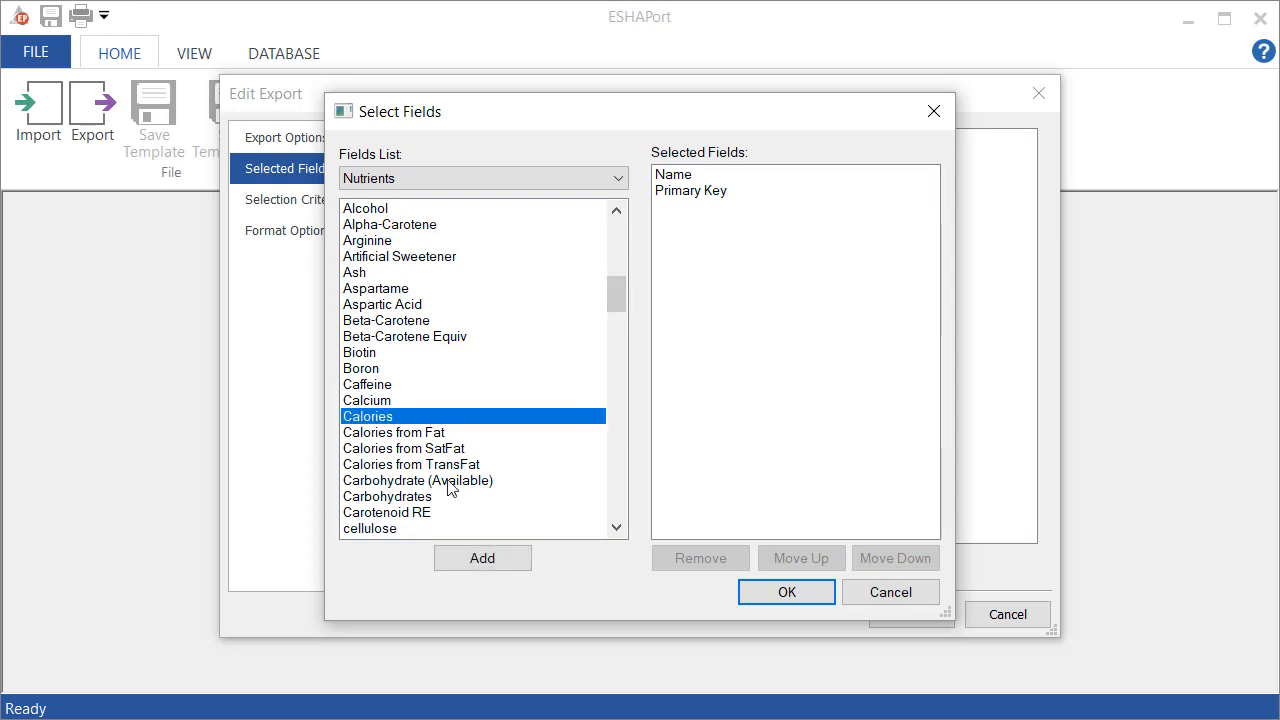
click(482, 558)
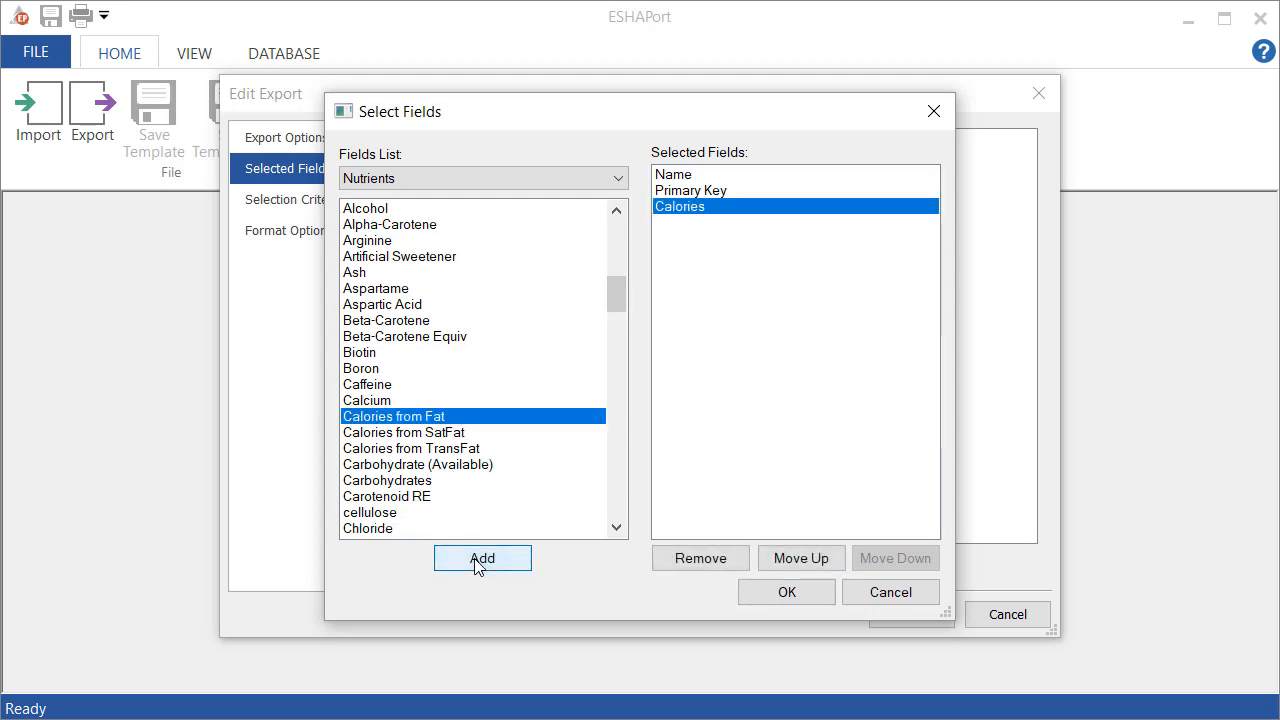
click(482, 558)
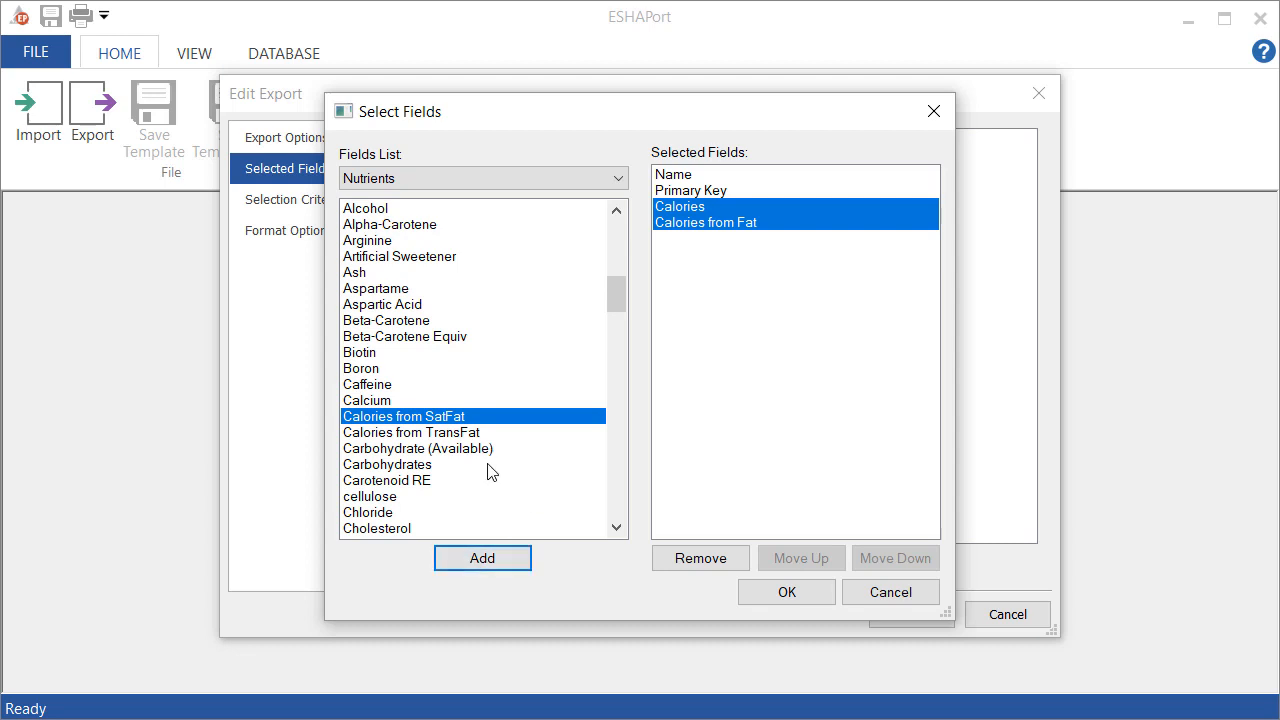
click(388, 464)
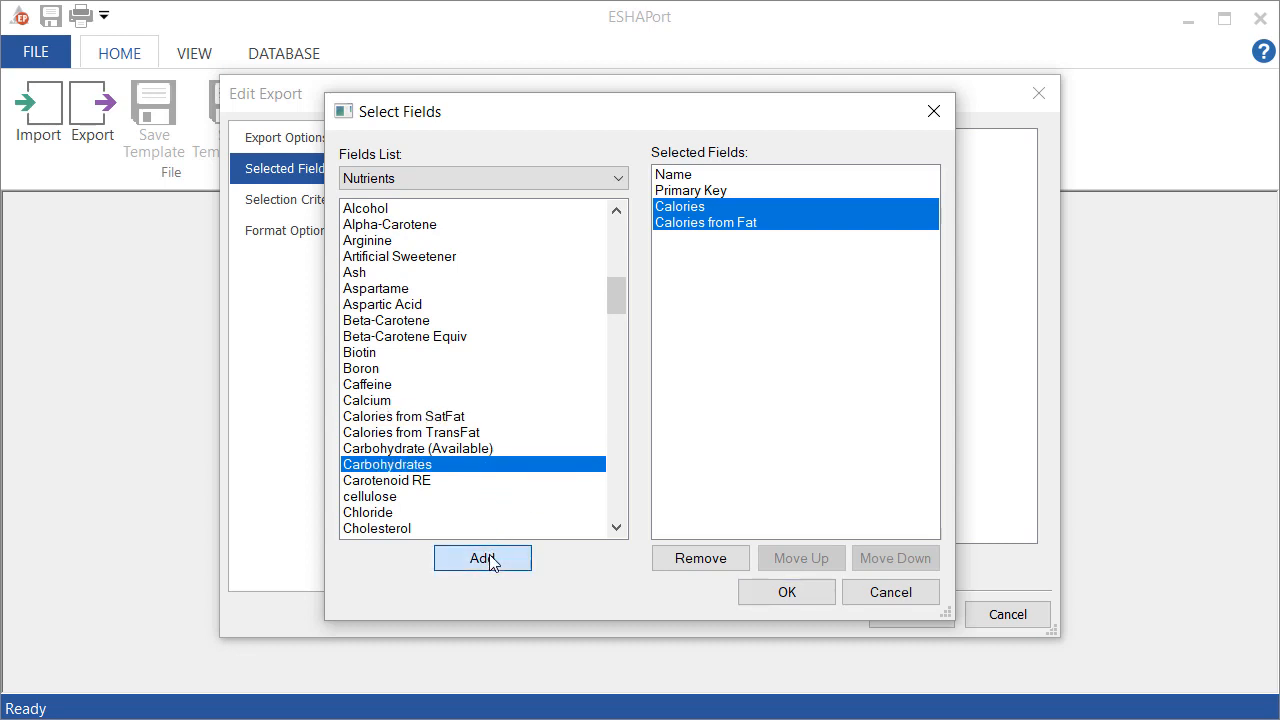
click(482, 558)
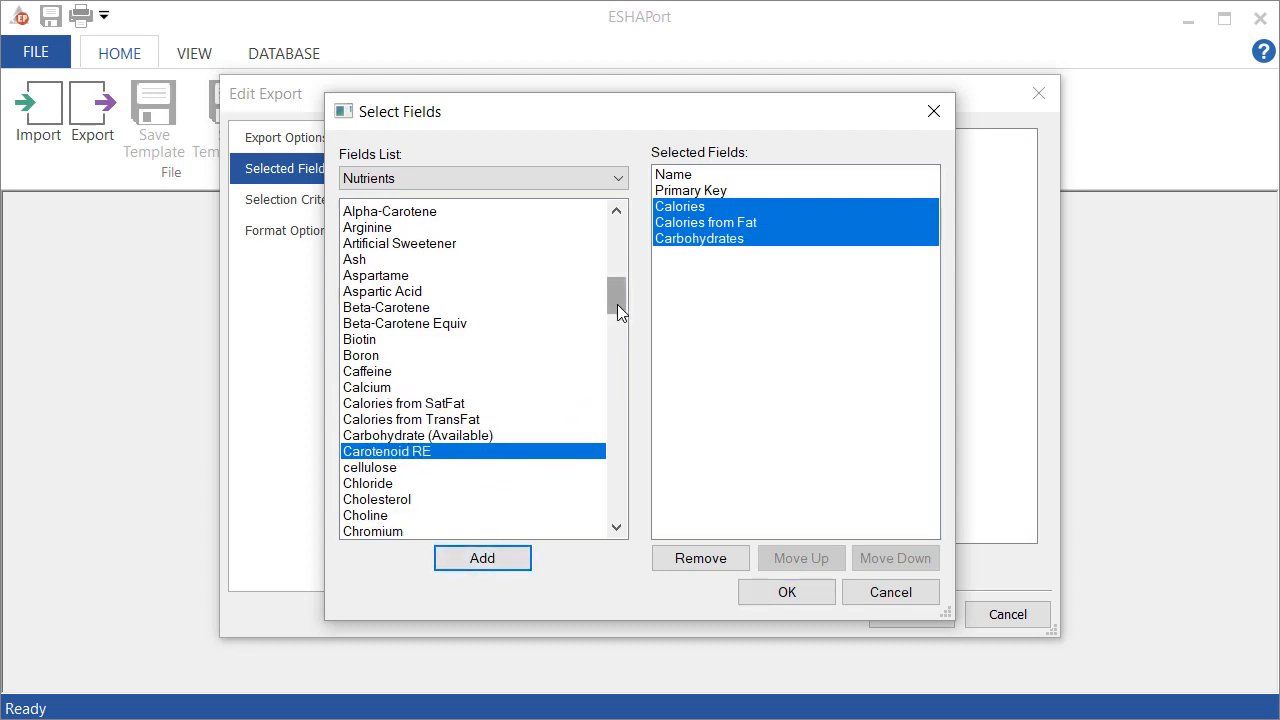
Add Fat, then Copper, Iron and Gram Weight together to the export fields.
scroll(down, 3)
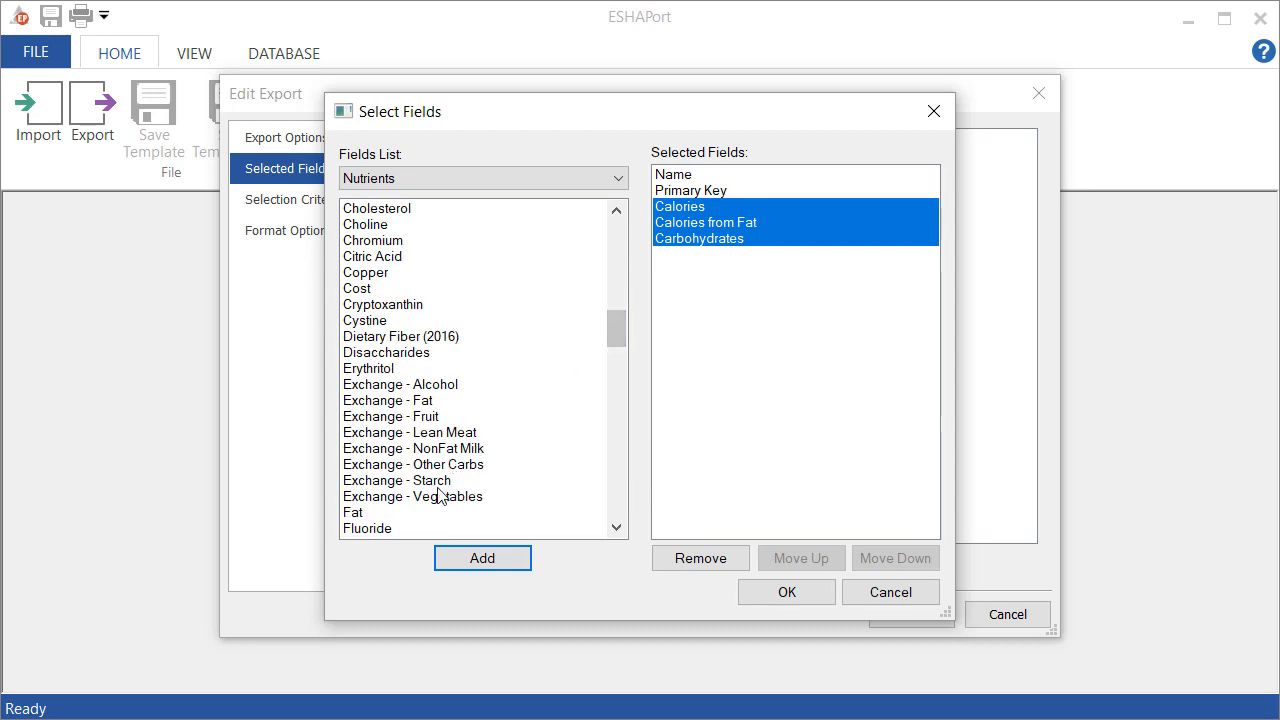
click(412, 496)
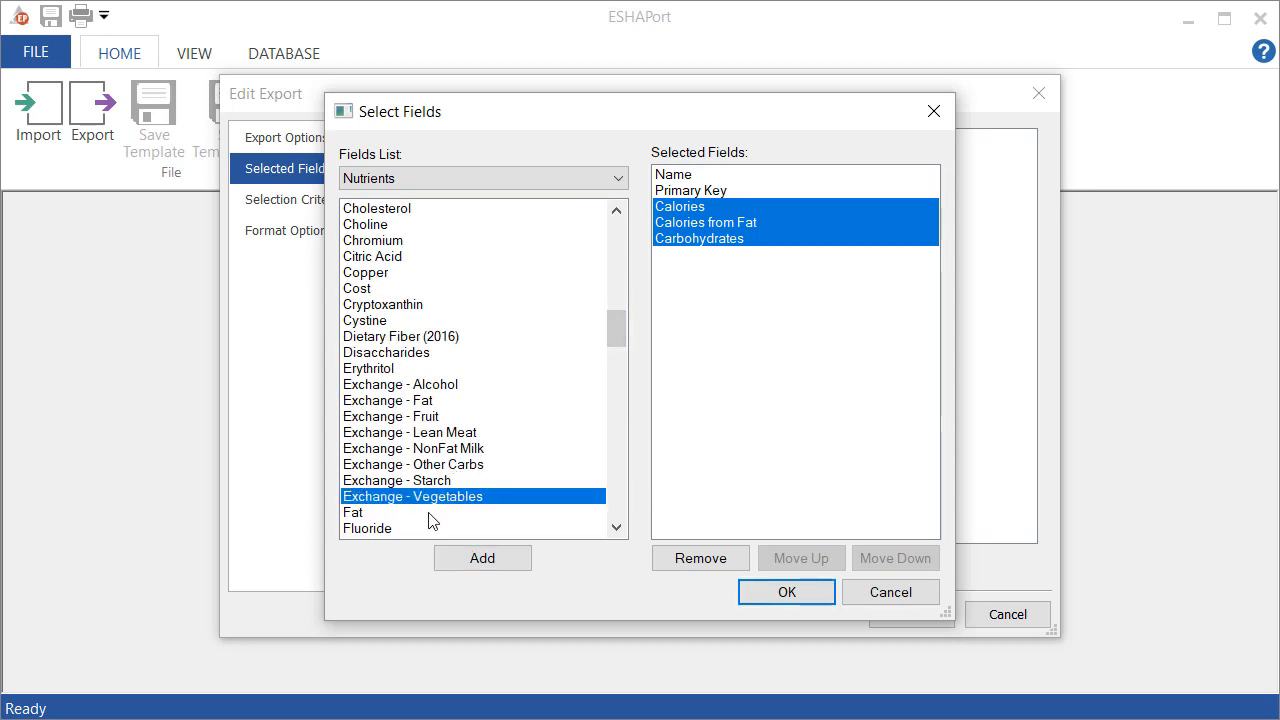
click(482, 558)
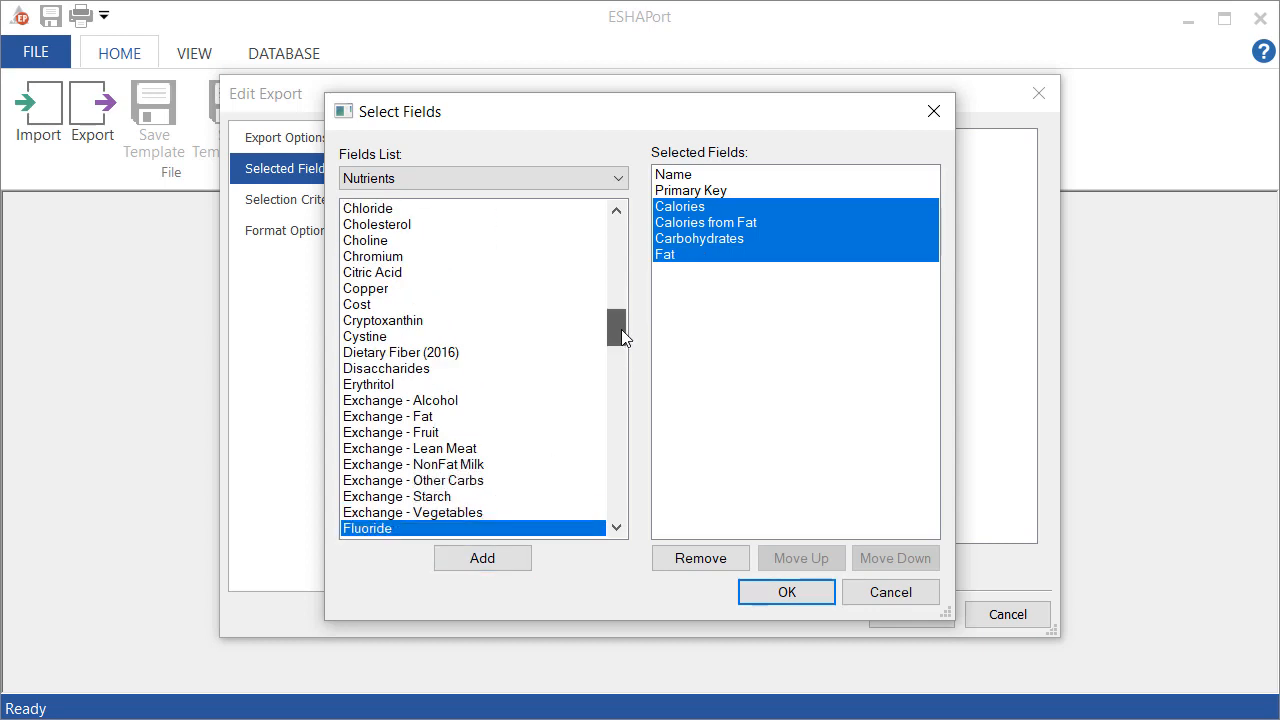
scroll(down, 3)
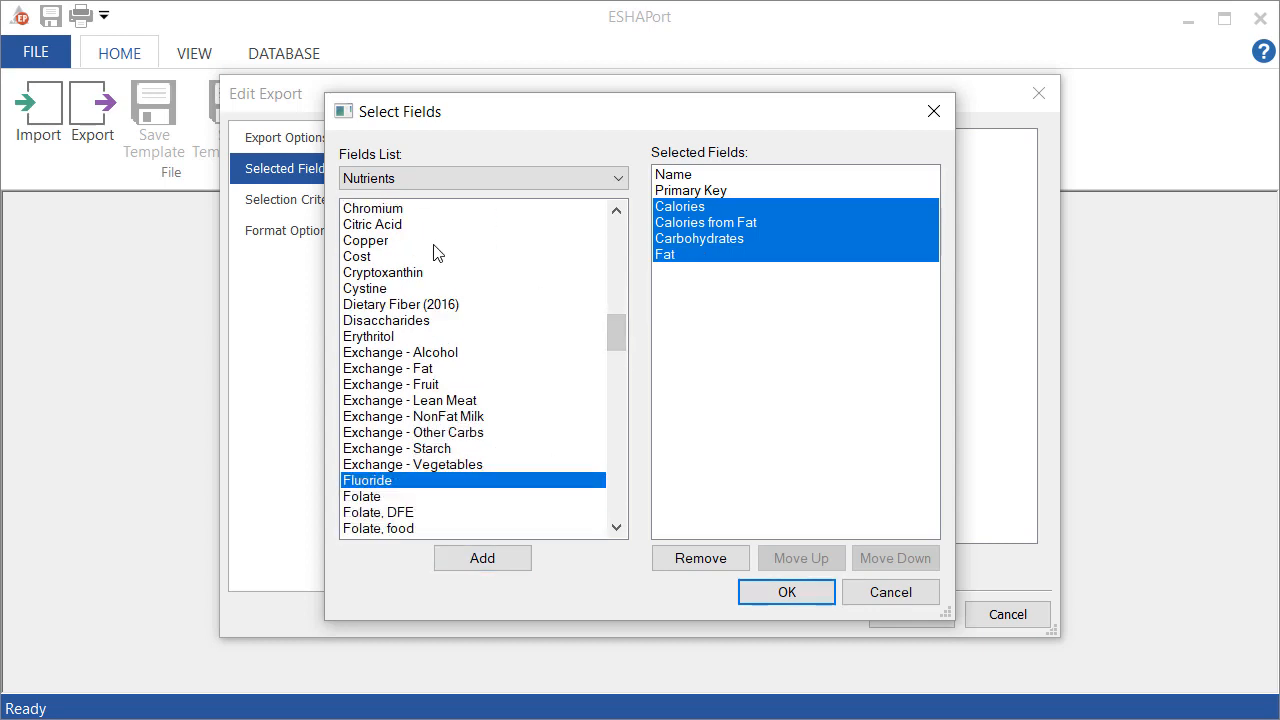
click(366, 240)
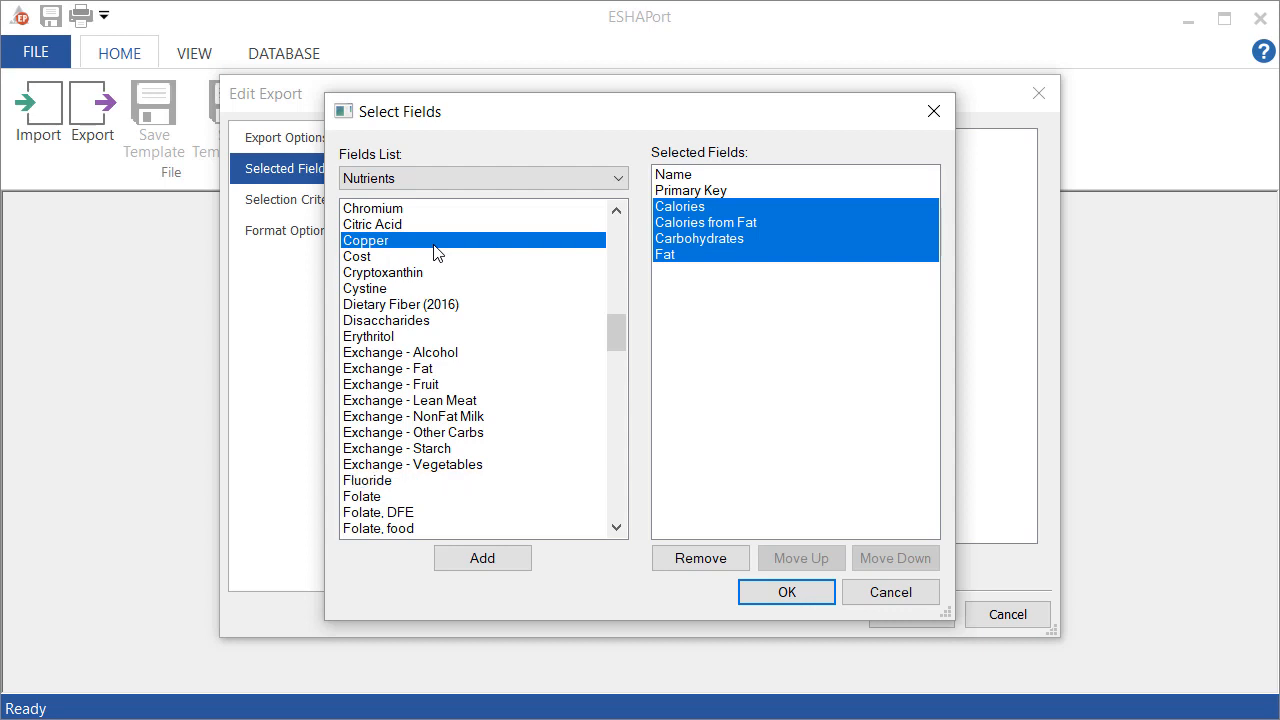
mouse_move(591, 476)
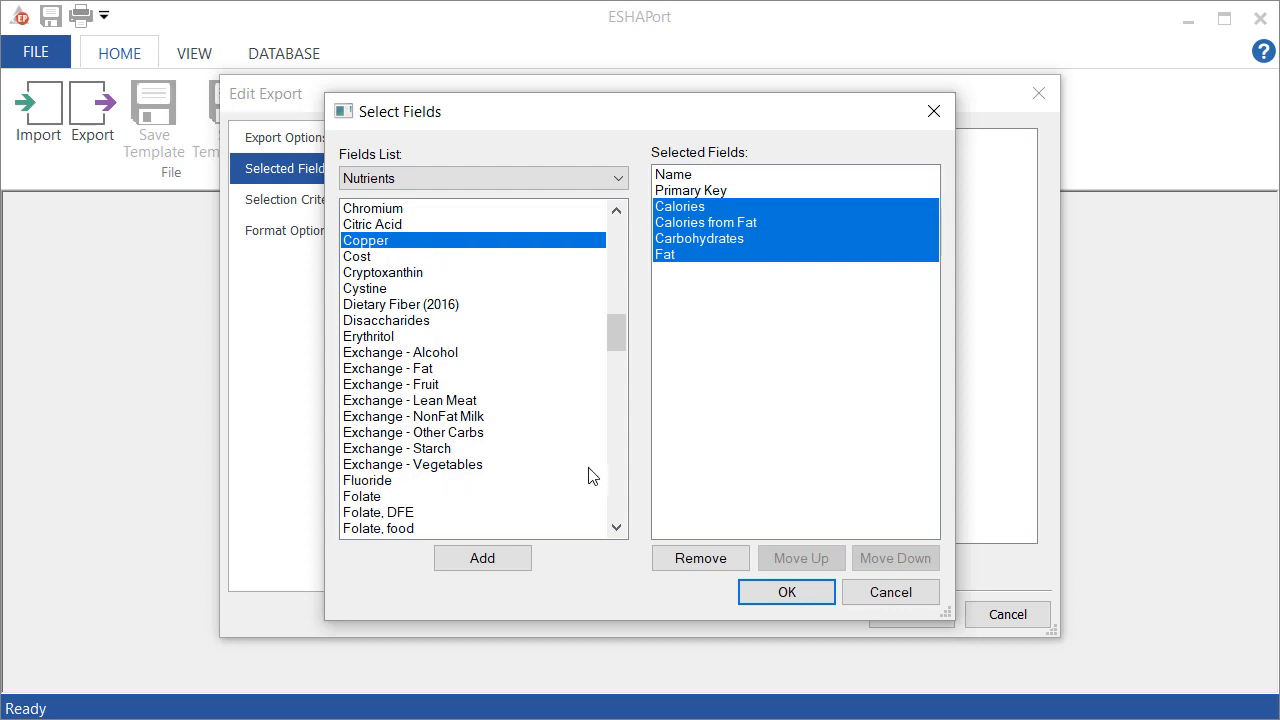
scroll(down, 3)
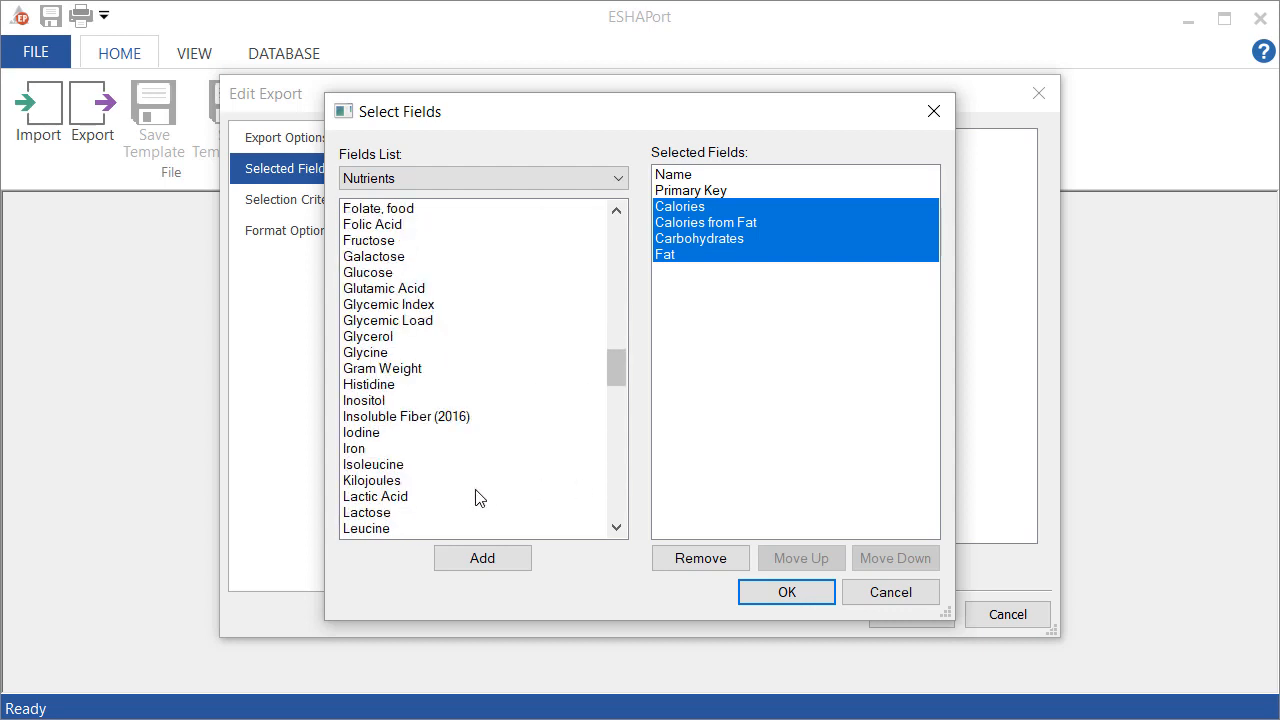
click(354, 448)
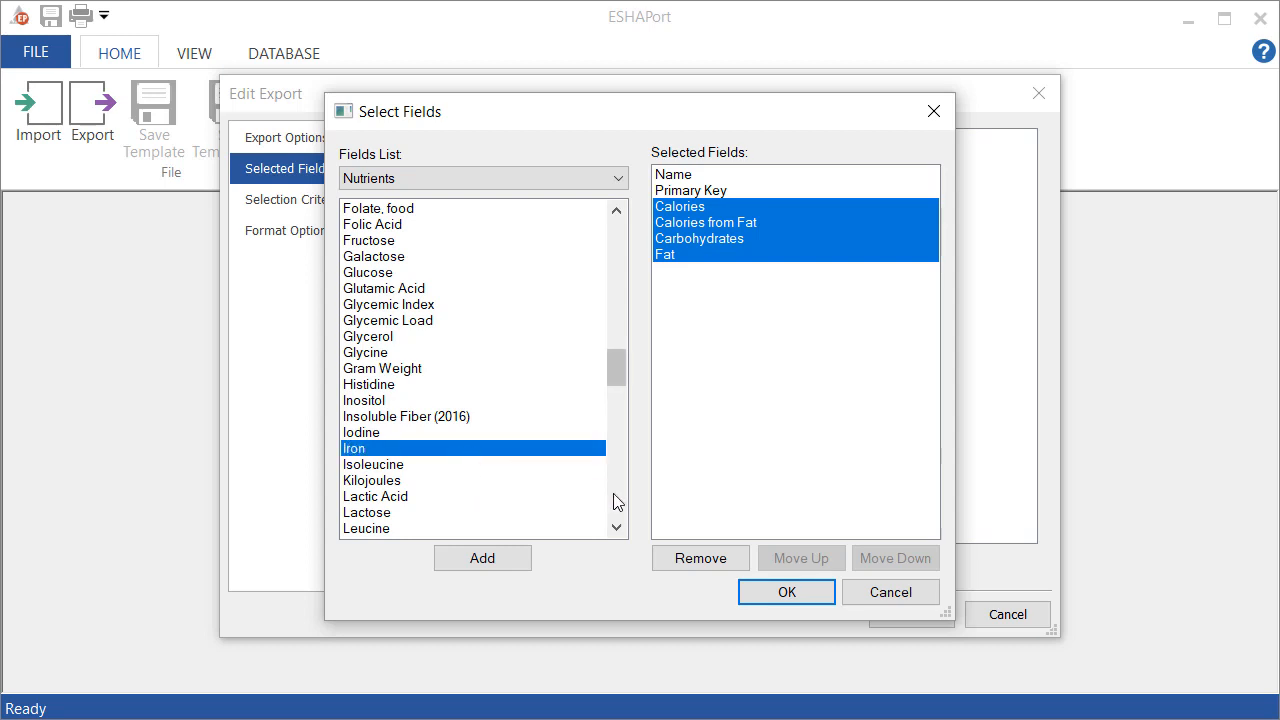
click(382, 368)
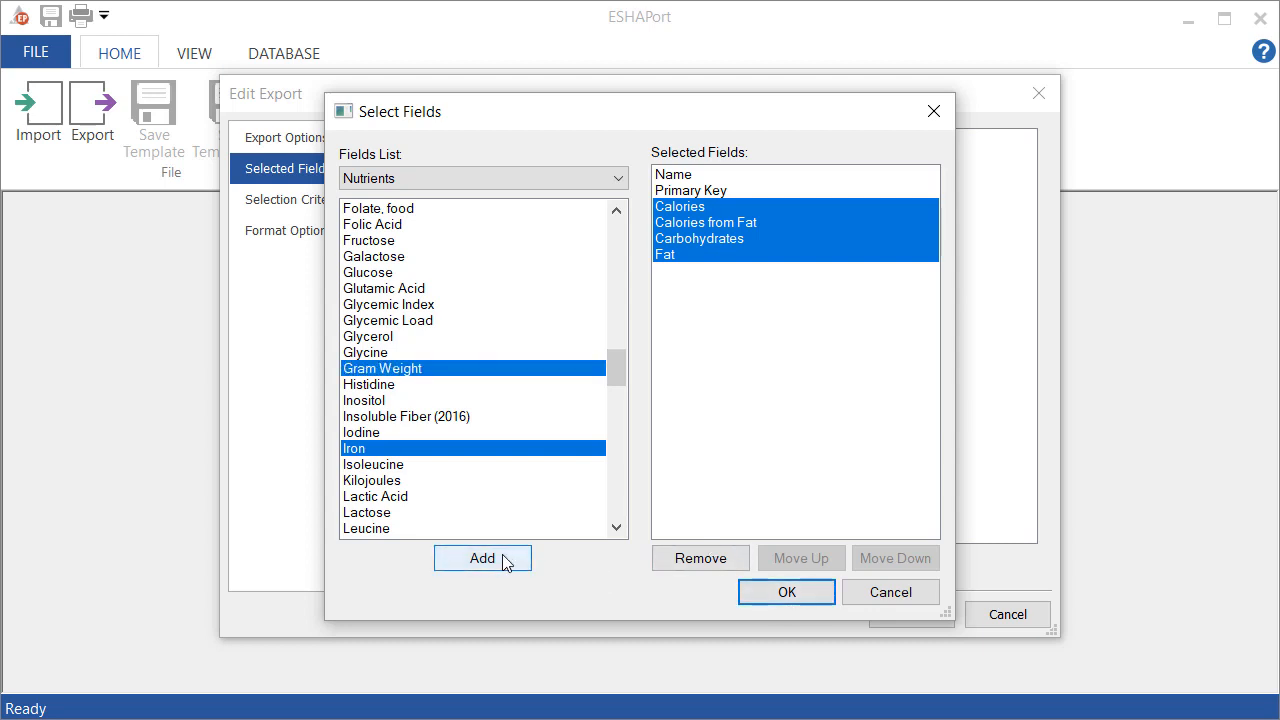
click(482, 558)
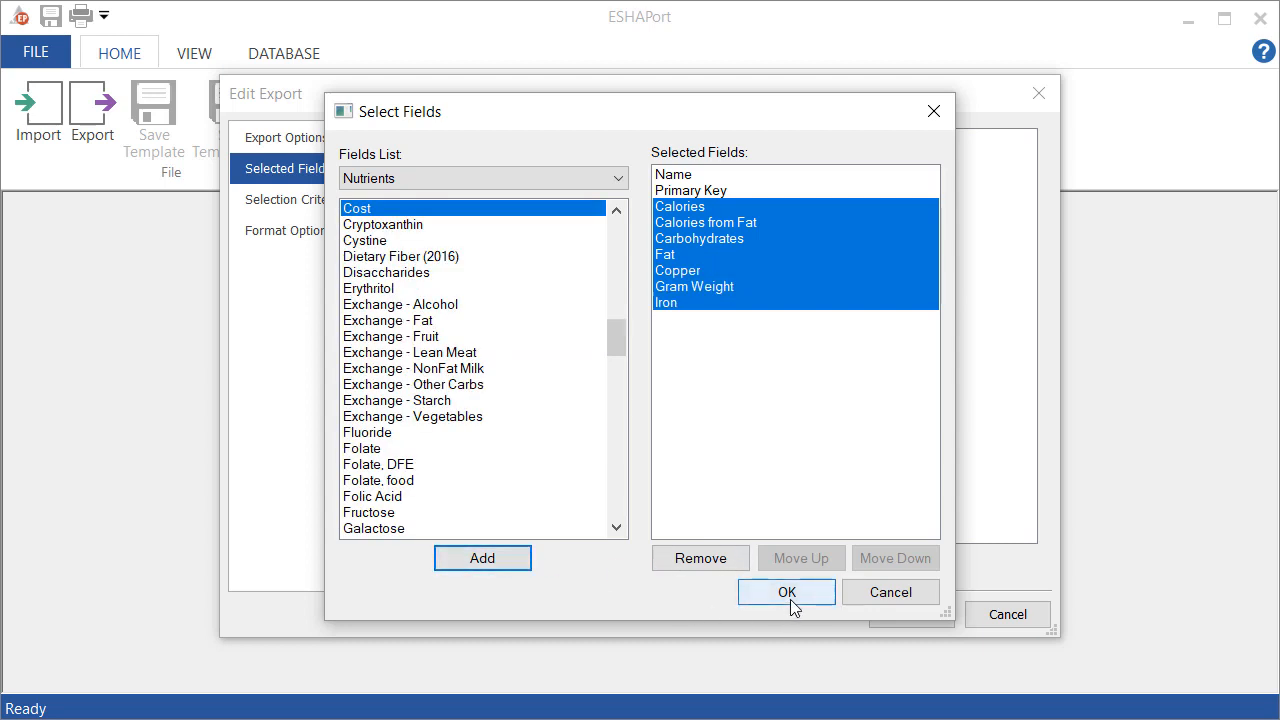
Confirm the nine export fields and view Selection Criteria with all records selected.
click(786, 592)
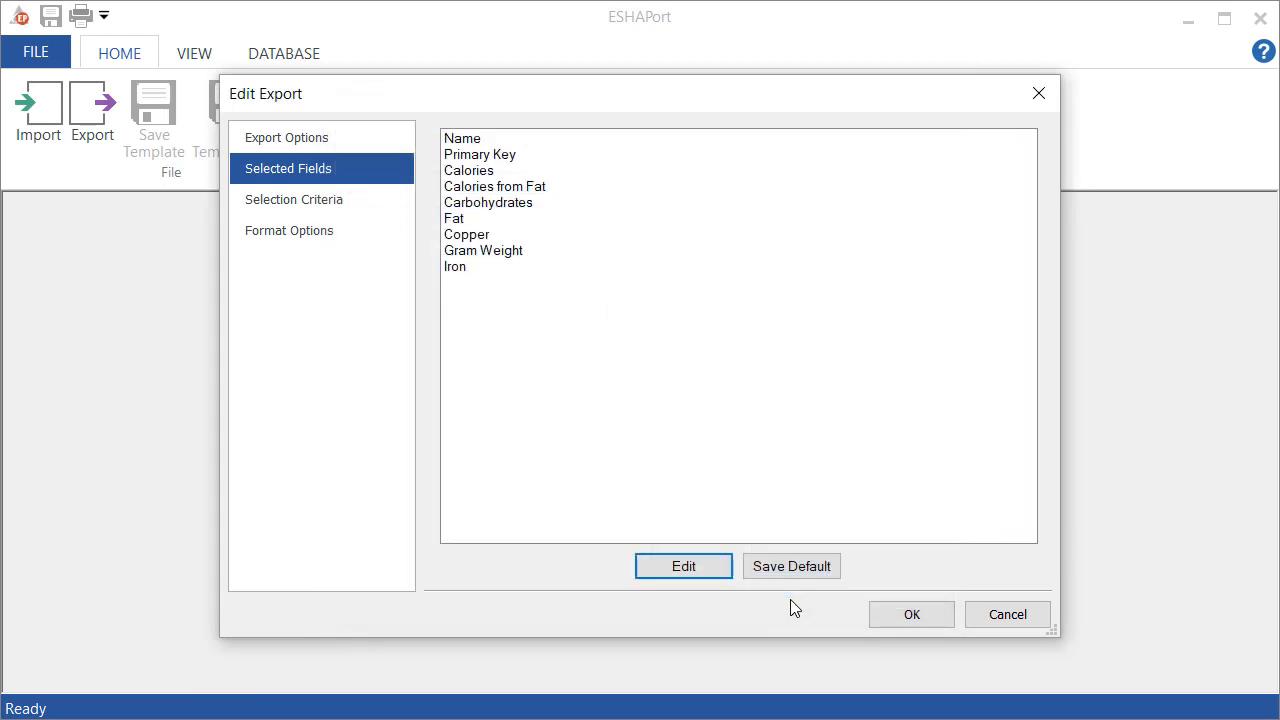
mouse_move(435, 238)
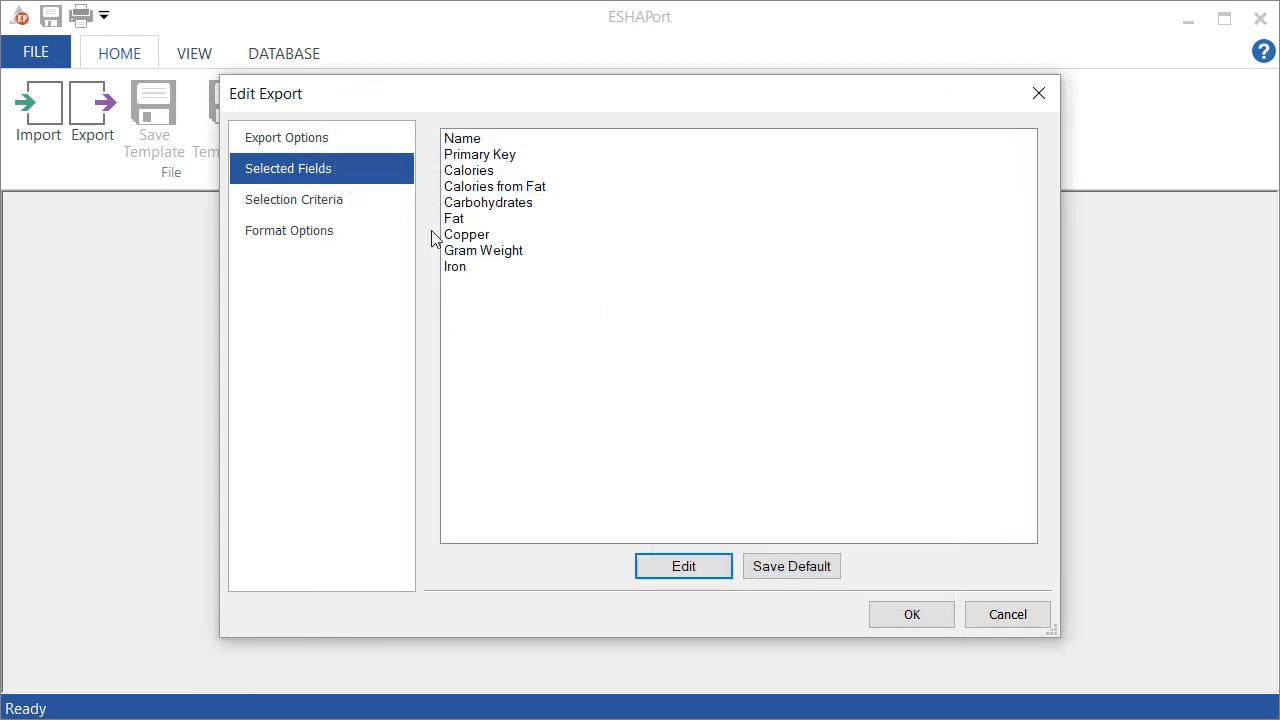
click(293, 199)
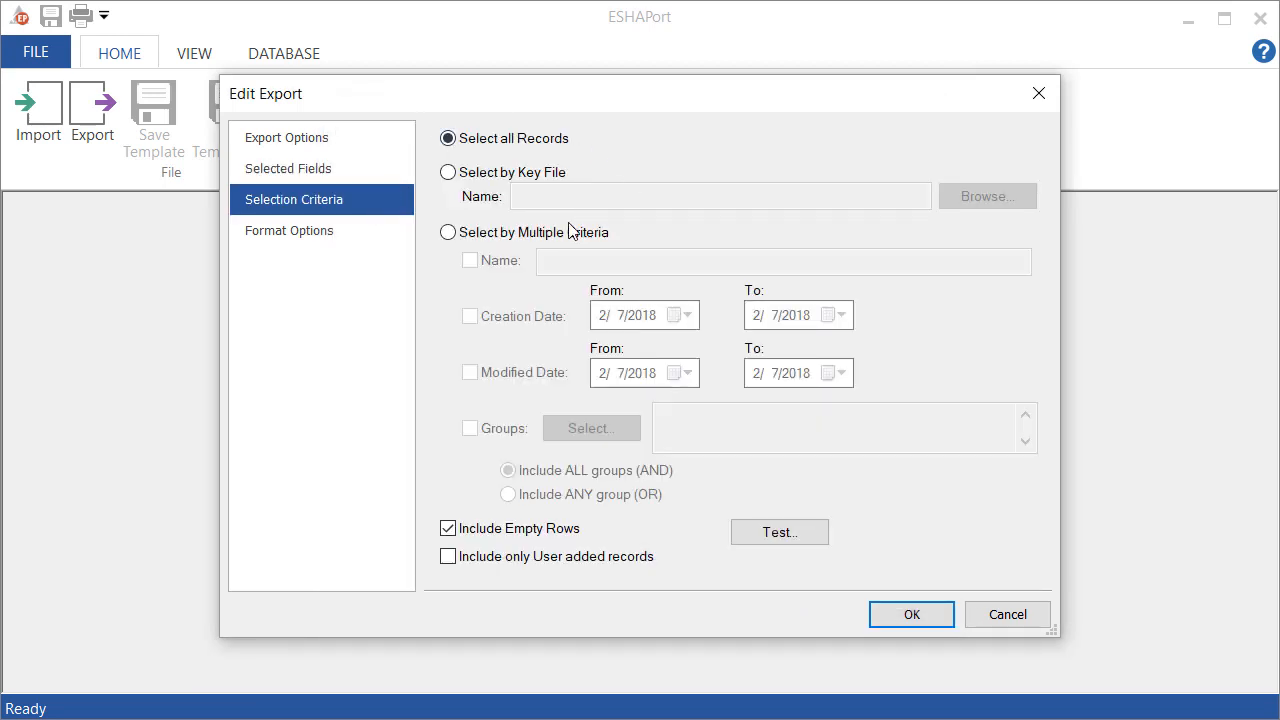
mouse_move(573, 216)
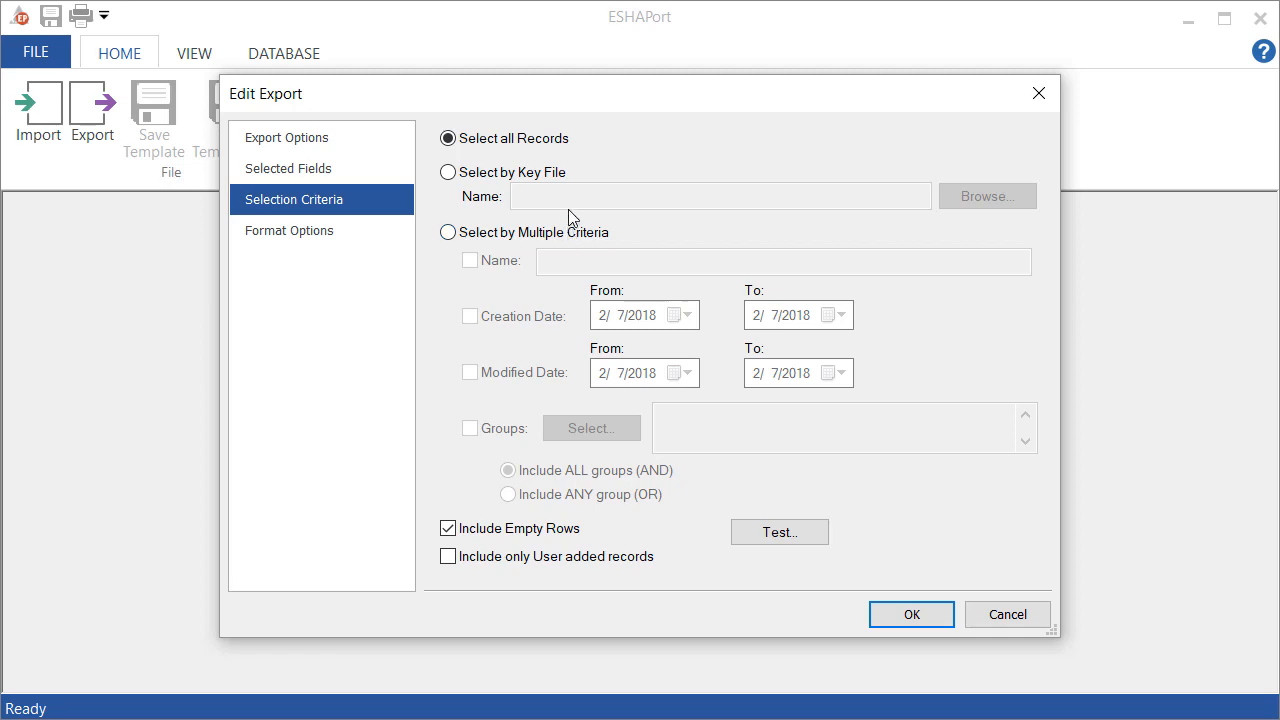
mouse_move(515, 297)
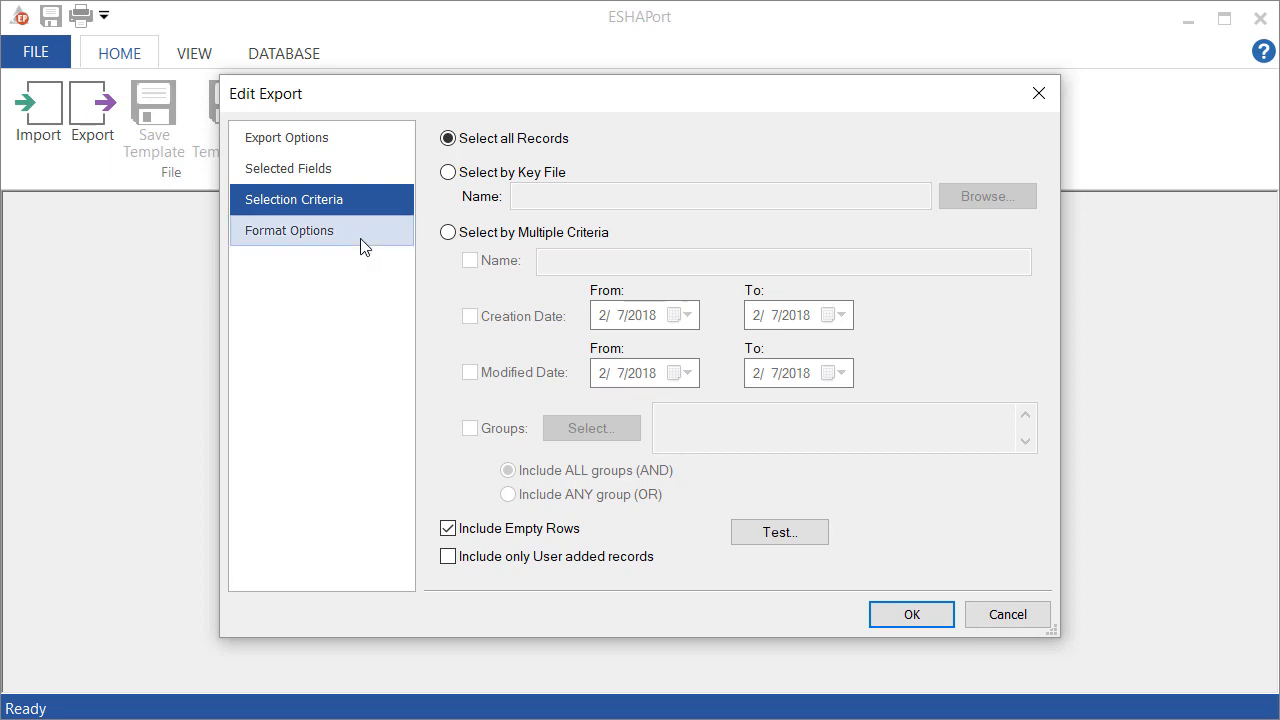
Enable Write Field Headings to First Row in Format Options and confirm the settings.
click(289, 230)
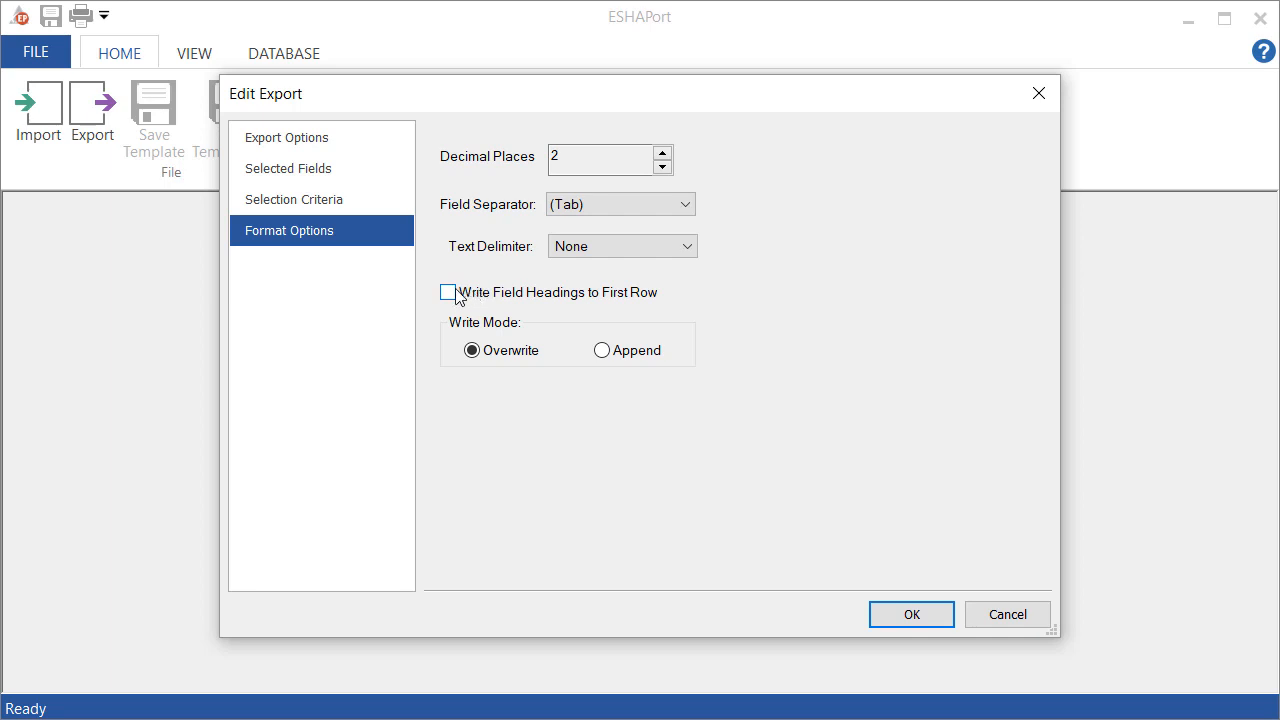
click(448, 292)
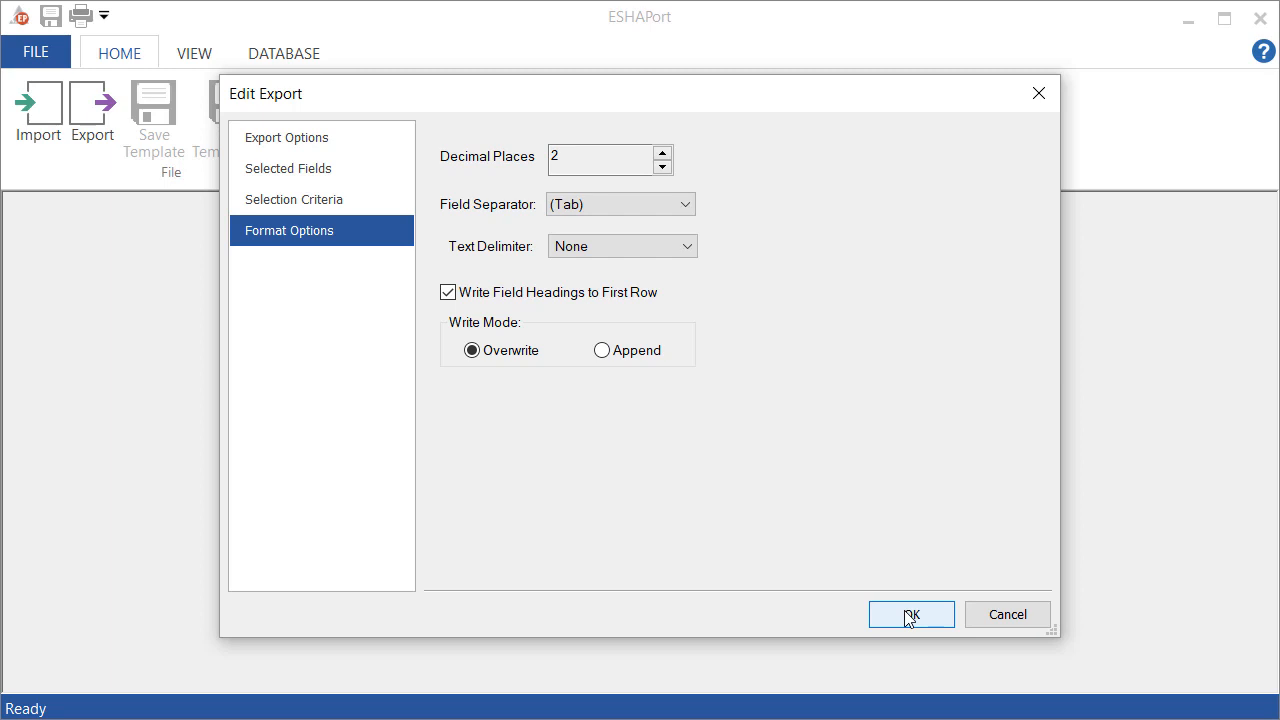
click(910, 614)
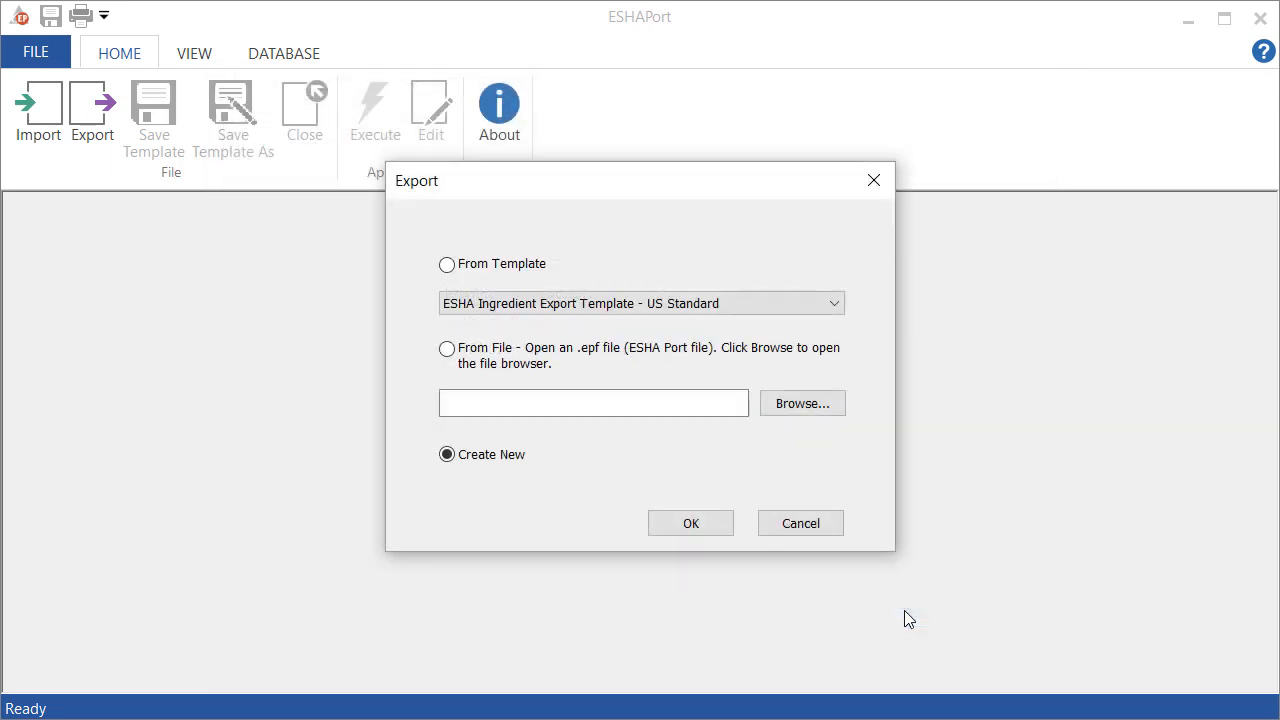
Execute the recipe export from Export Documents and dismiss the success message.
click(690, 523)
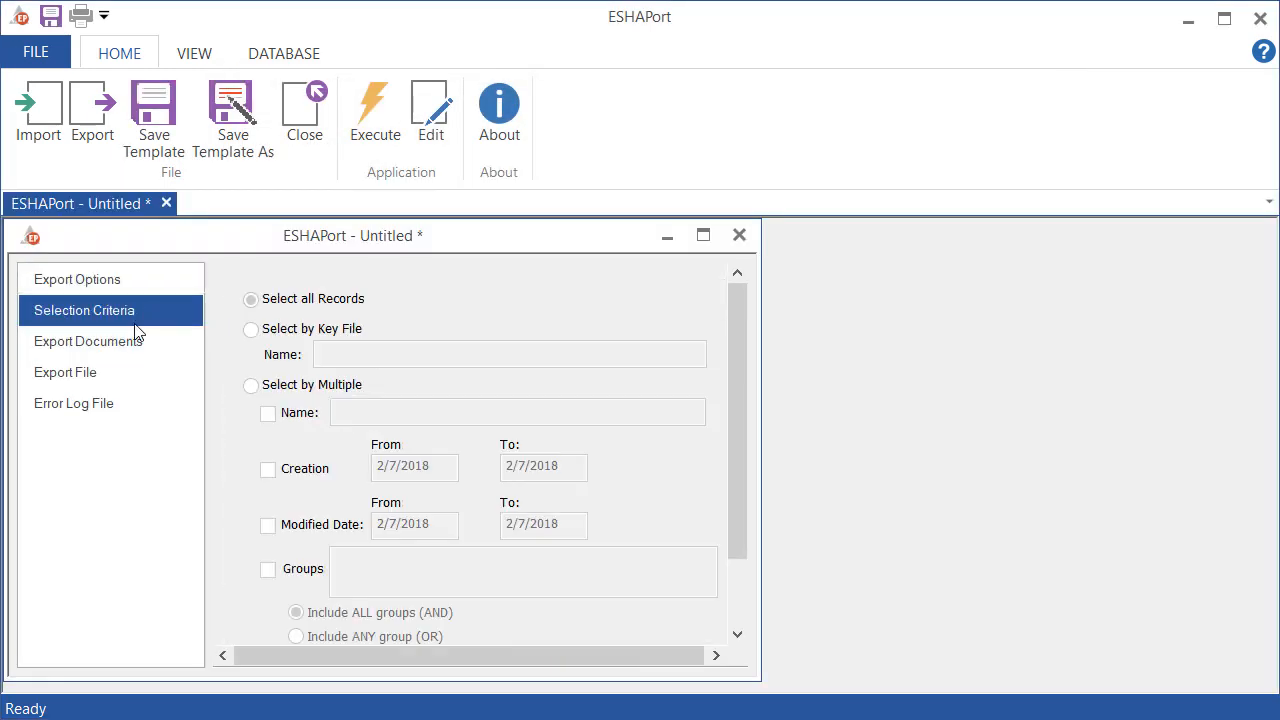
click(88, 341)
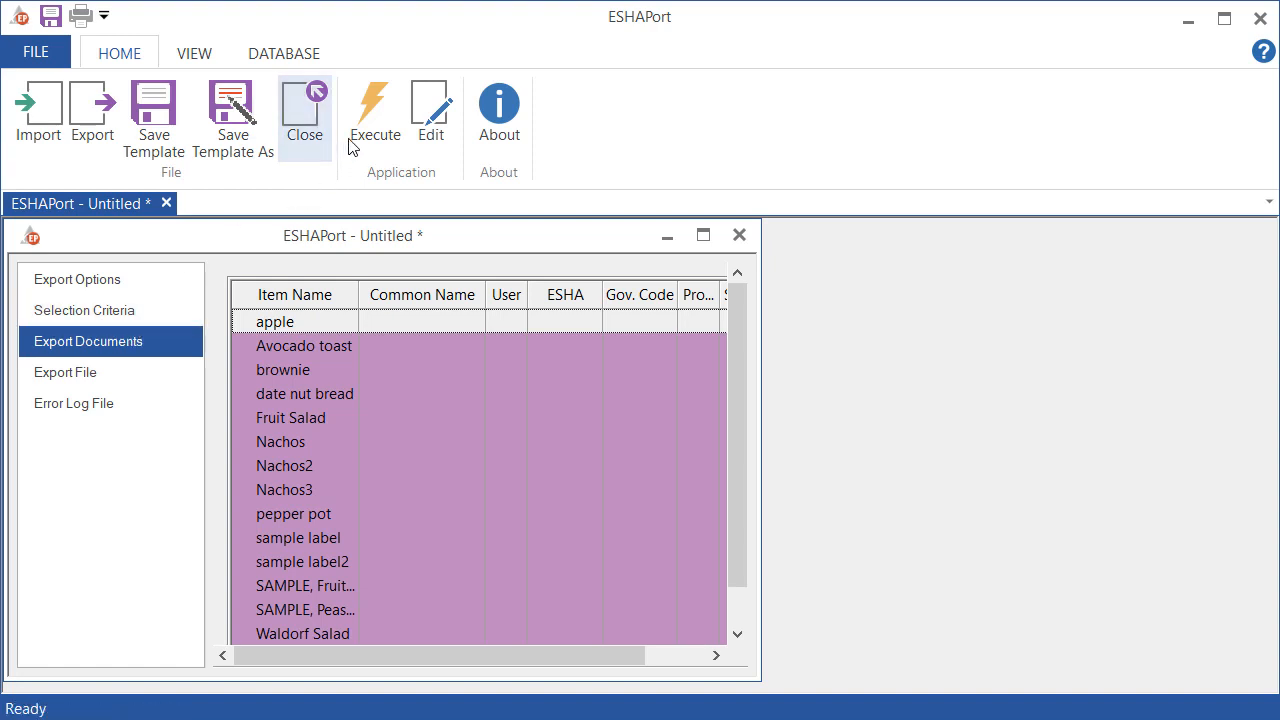
click(375, 110)
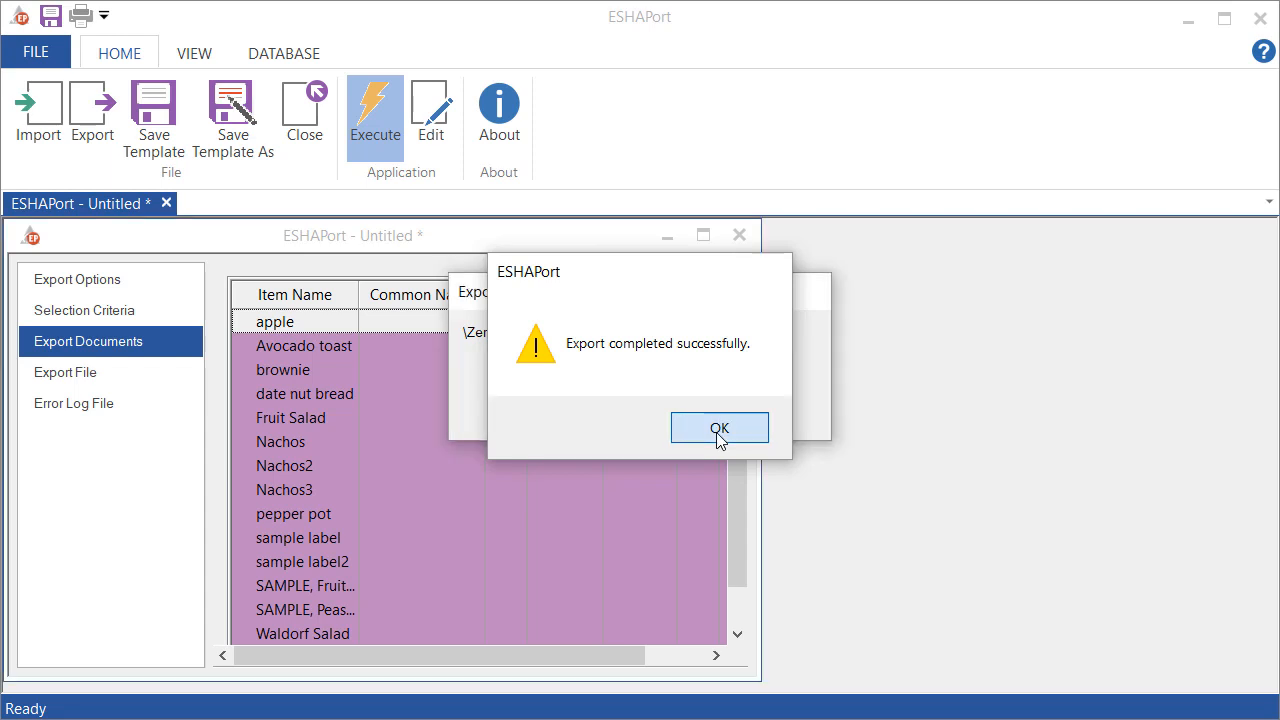
click(719, 427)
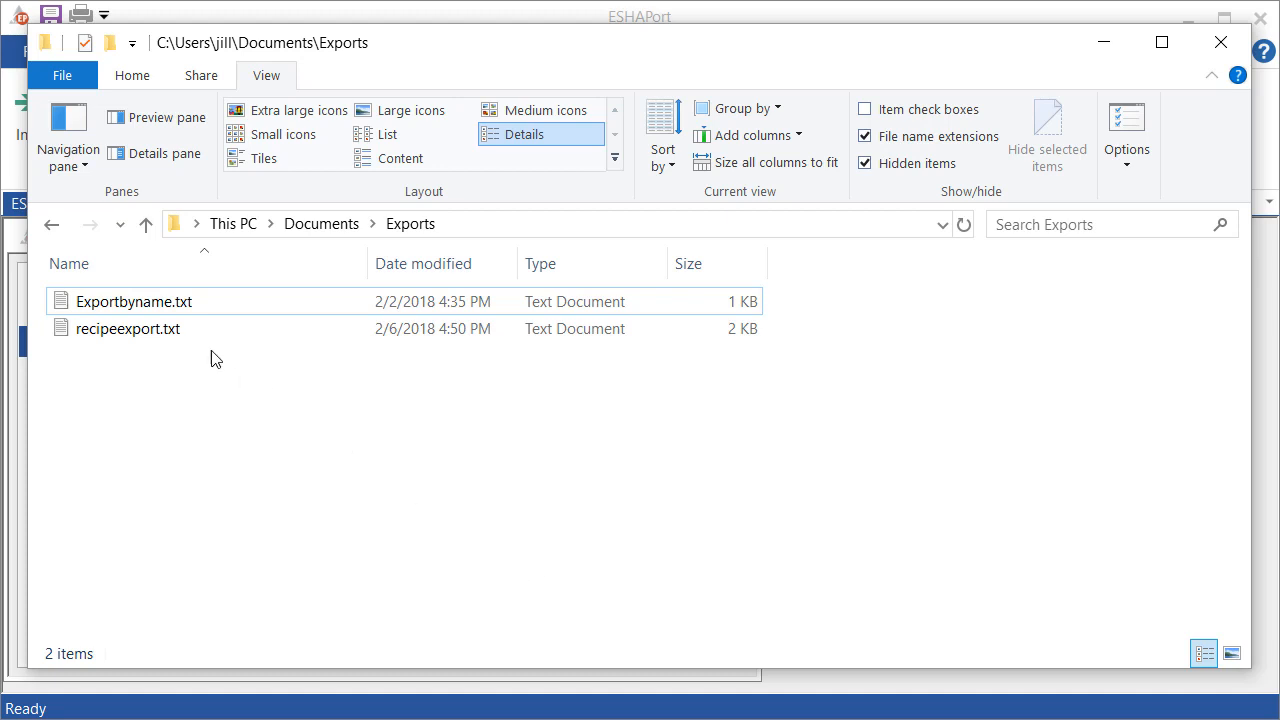
Open recipeexport.txt from the Documents > Exports folder.
click(127, 328)
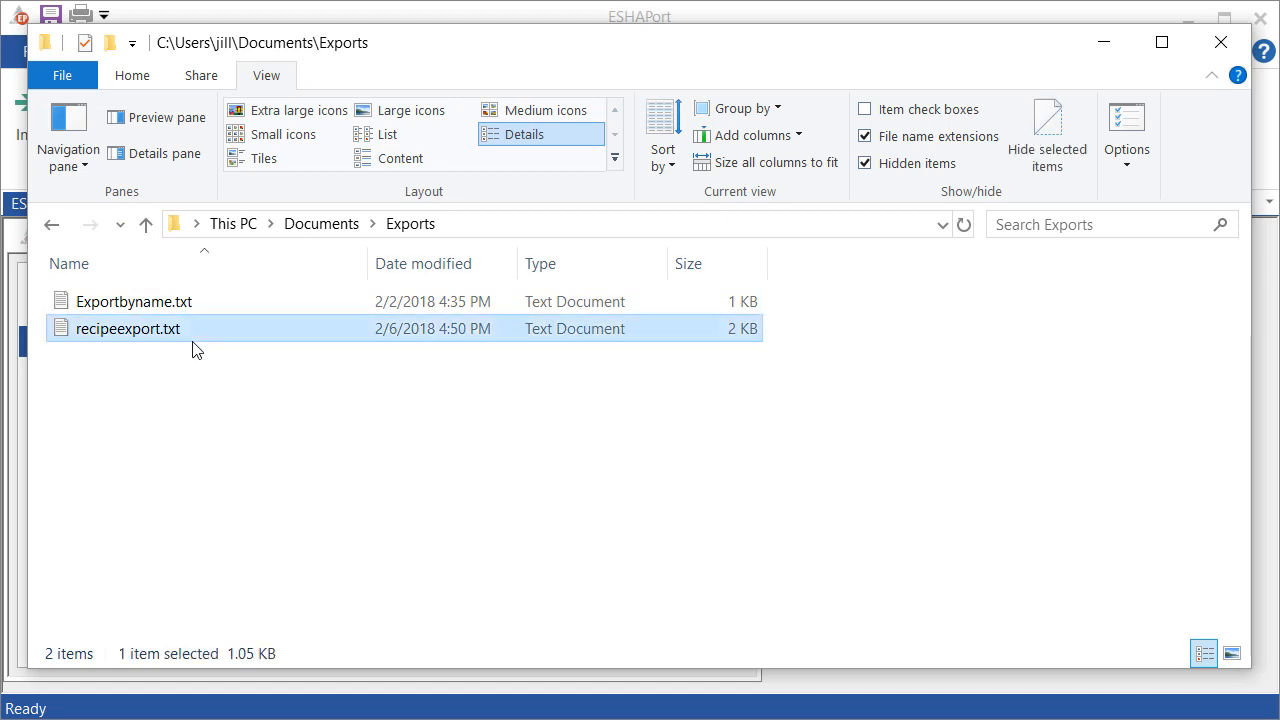
double_click(127, 328)
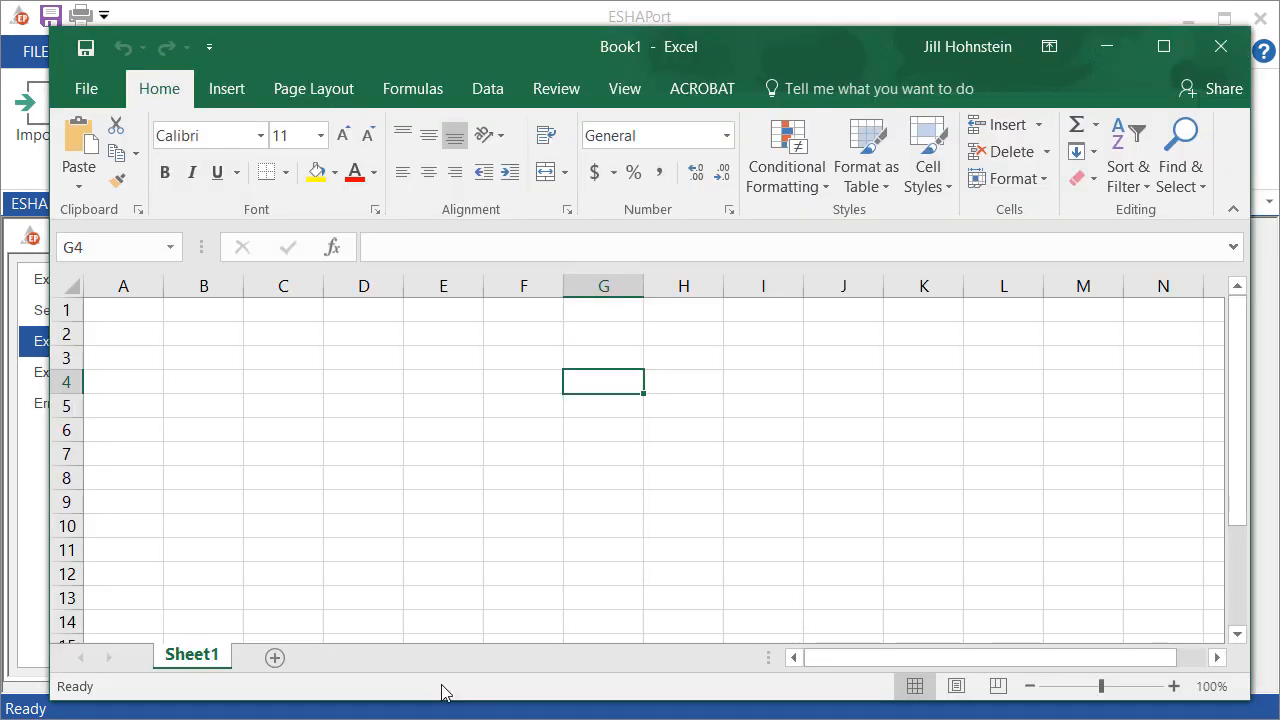
Select cell A1 in the blank workbook as the paste destination.
click(123, 310)
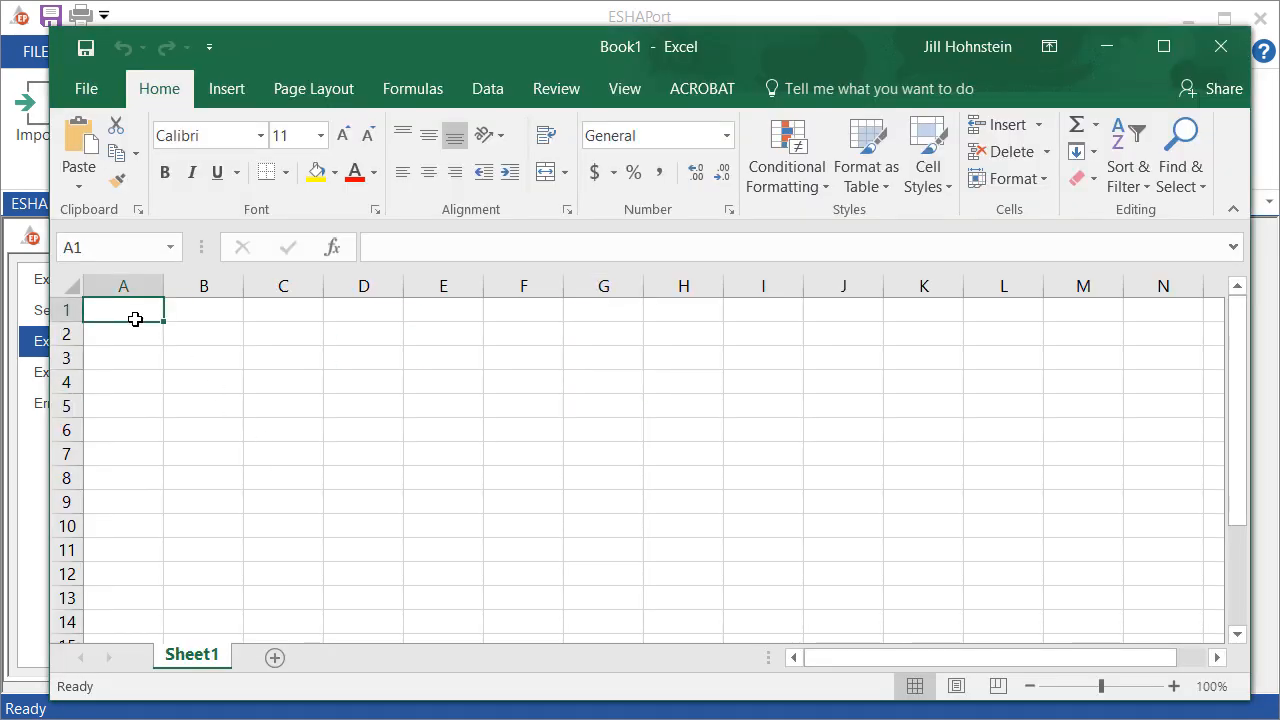